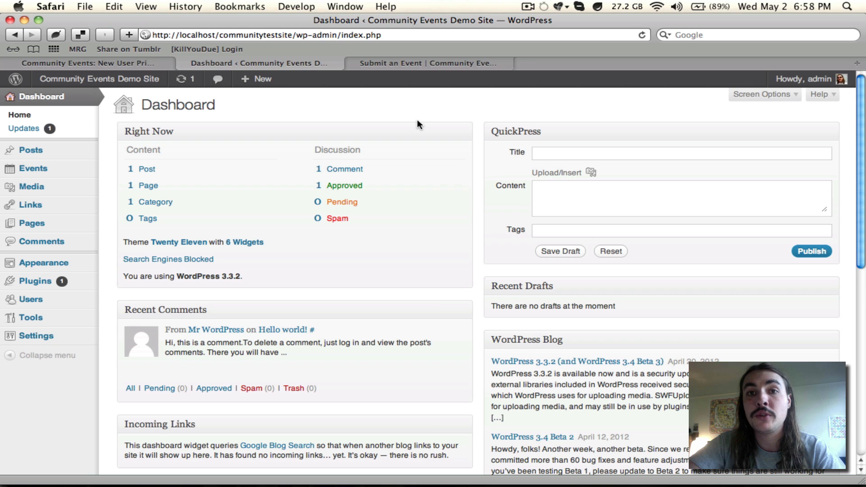
pyautogui.moveTo(415, 68)
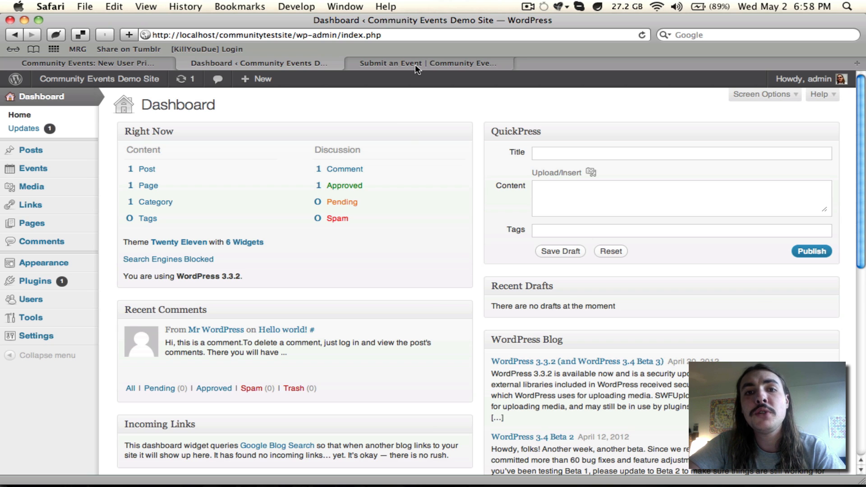
# Show the front-end Submit an Event form and scroll through its fields.
pyautogui.click(425, 62)
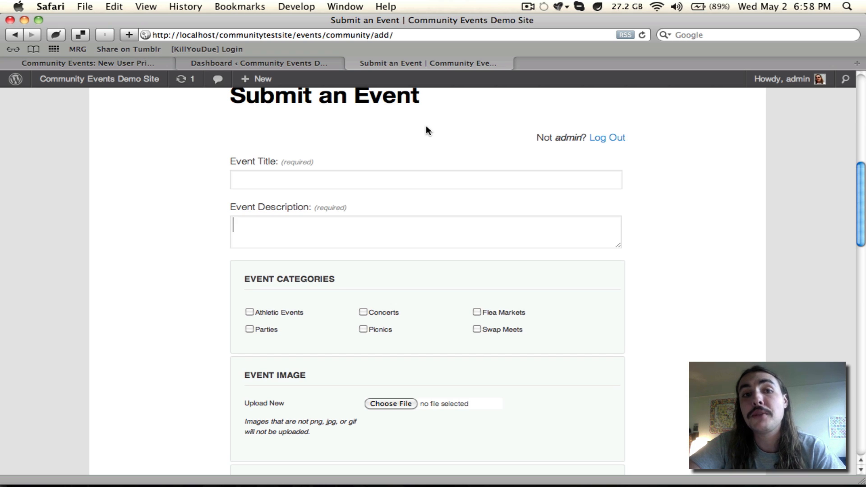
pyautogui.scroll(-3)
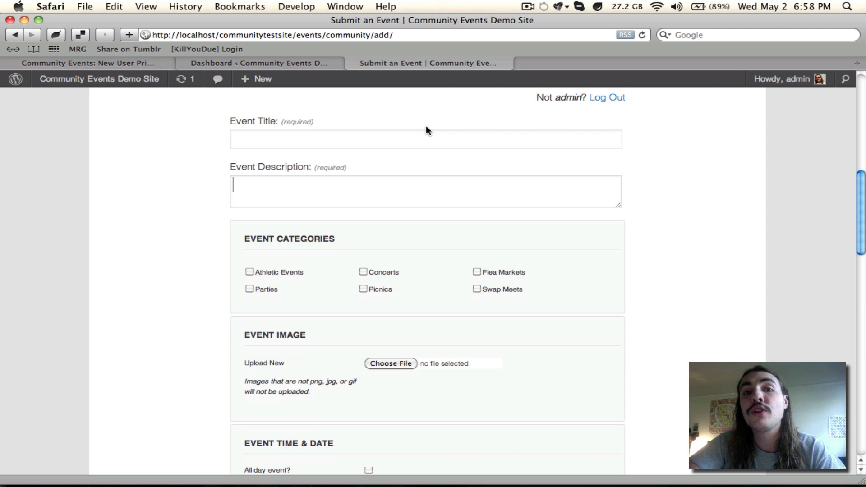
pyautogui.scroll(-3)
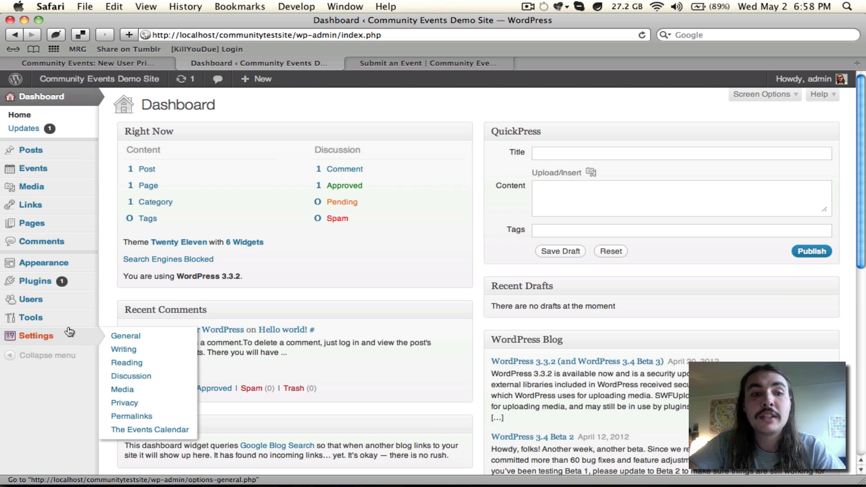
# Navigate from the admin Settings menu to The Events Calendar's Community settings.
pyautogui.click(149, 429)
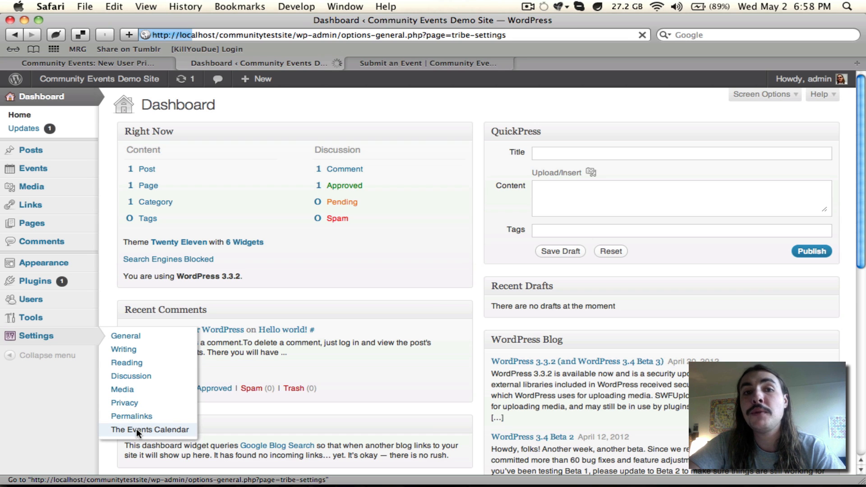
pyautogui.click(149, 429)
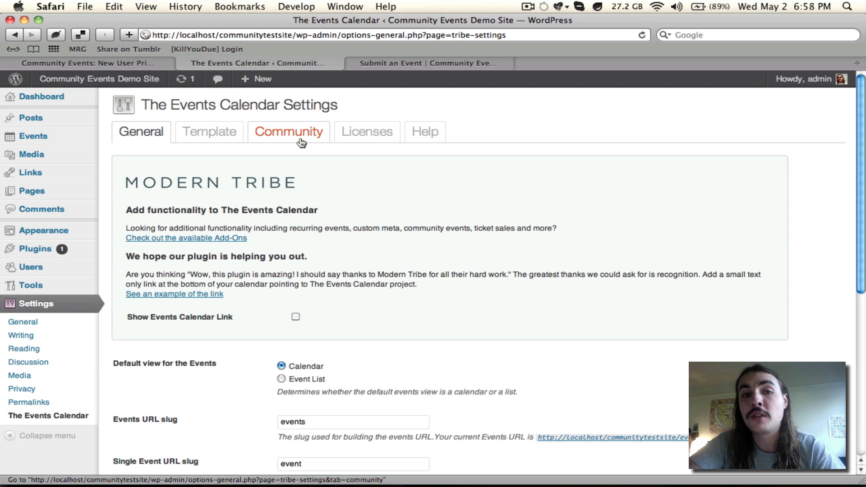
pyautogui.click(289, 131)
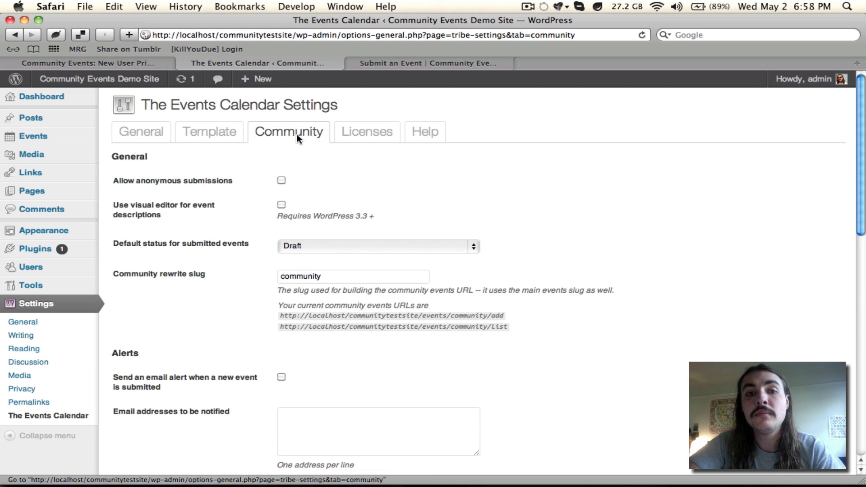
pyautogui.moveTo(461, 187)
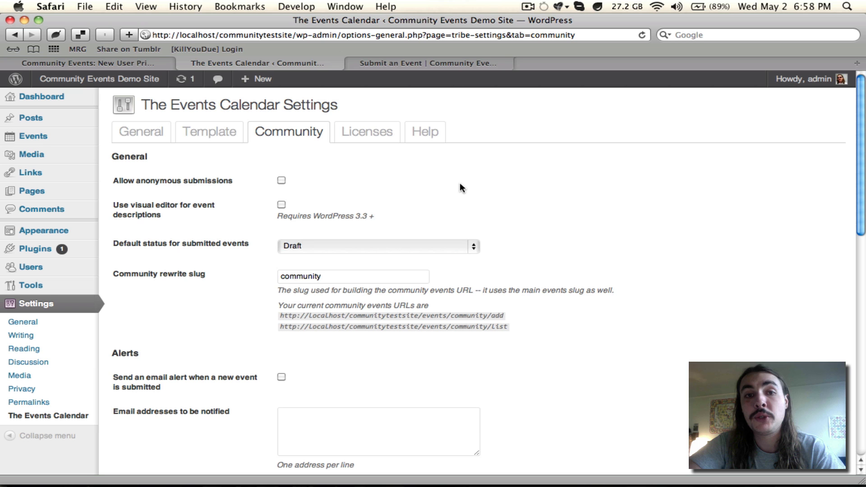
pyautogui.scroll(-3)
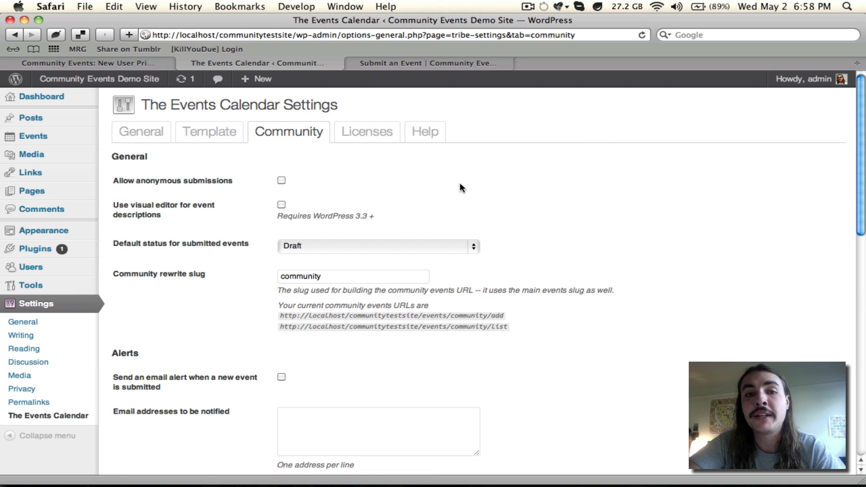
pyautogui.moveTo(292, 227)
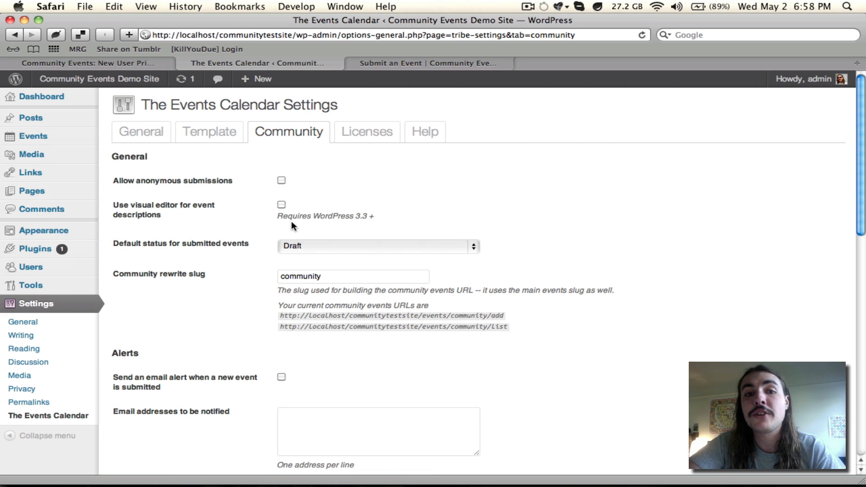
pyautogui.moveTo(270, 291)
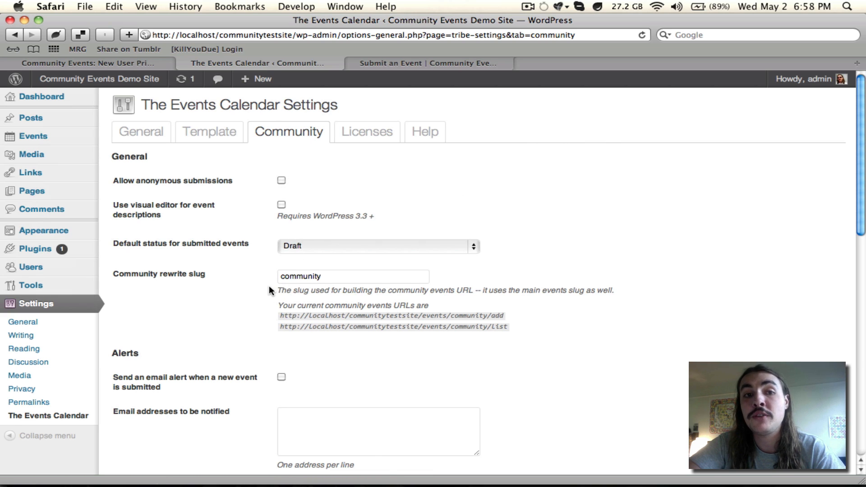
pyautogui.moveTo(190, 360)
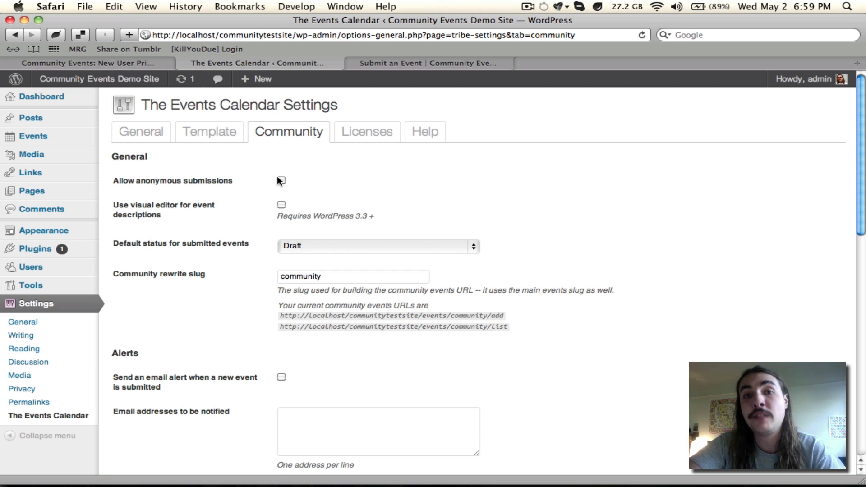
pyautogui.moveTo(282, 178)
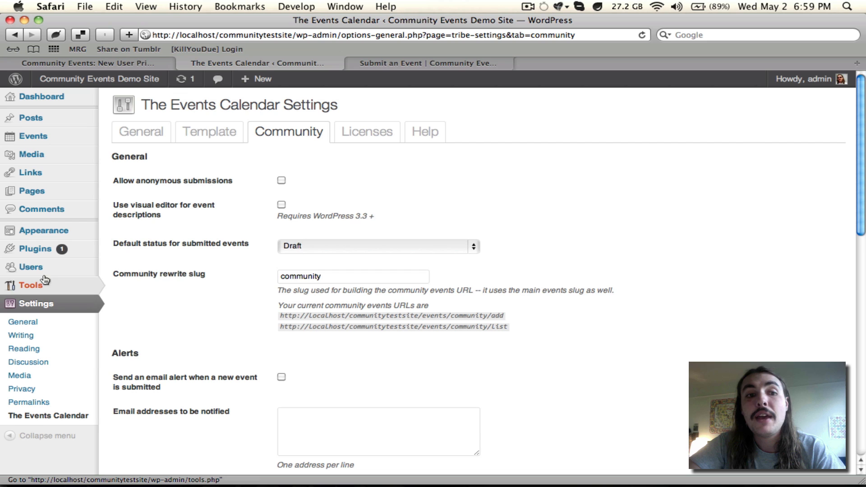
pyautogui.moveTo(29, 267)
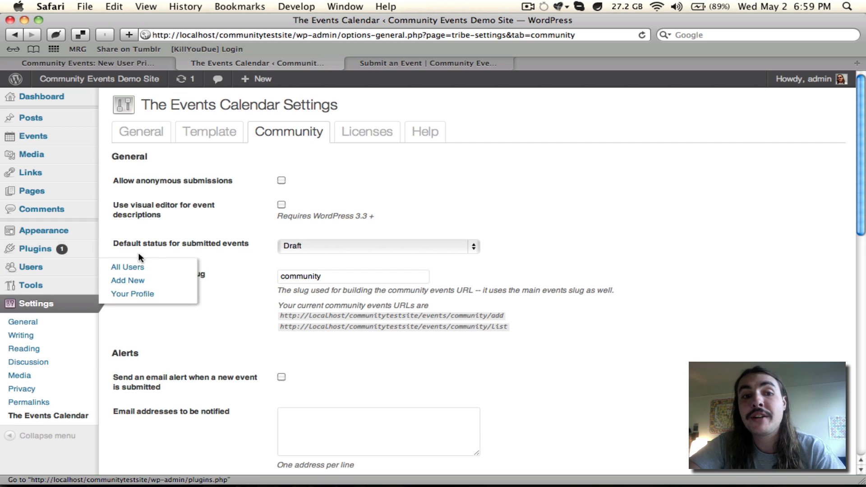
pyautogui.moveTo(133, 267)
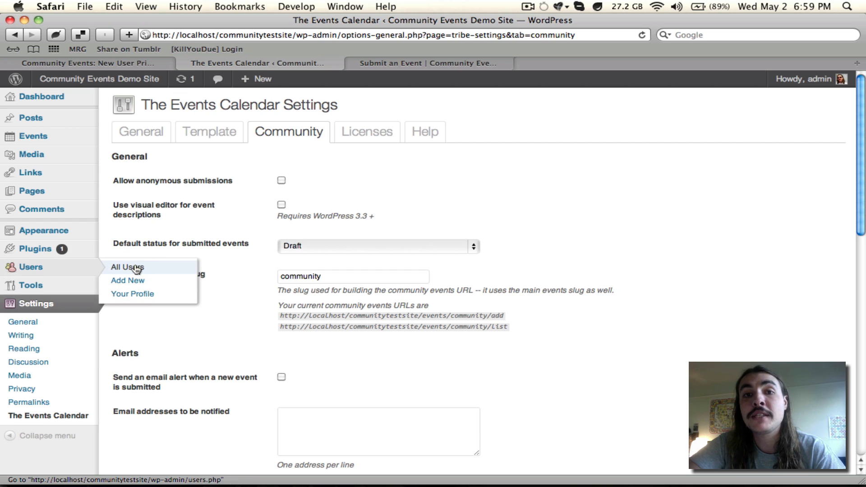
pyautogui.moveTo(255, 235)
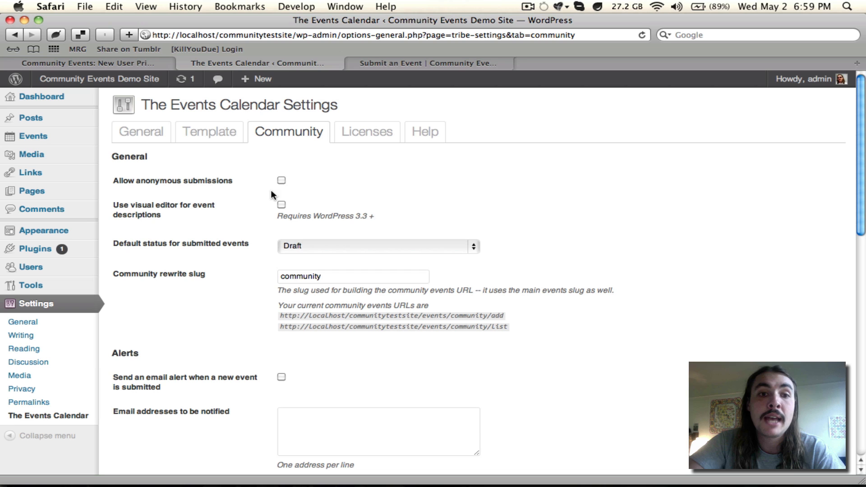
pyautogui.click(281, 181)
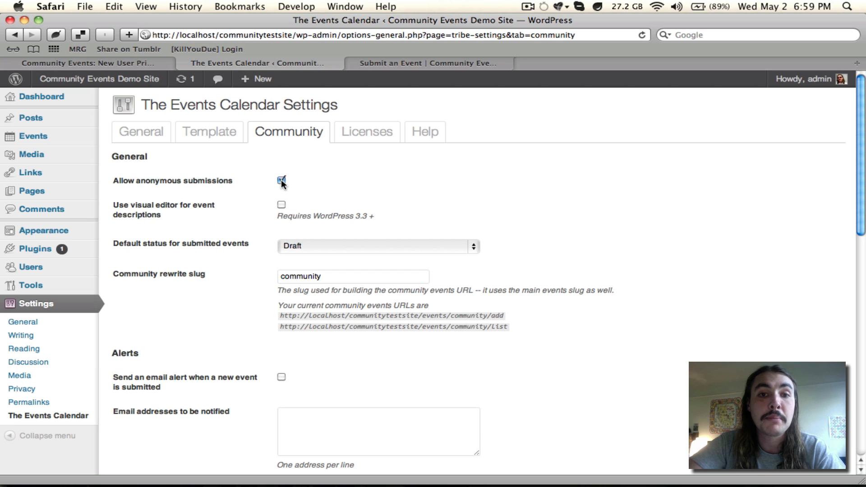
pyautogui.click(281, 180)
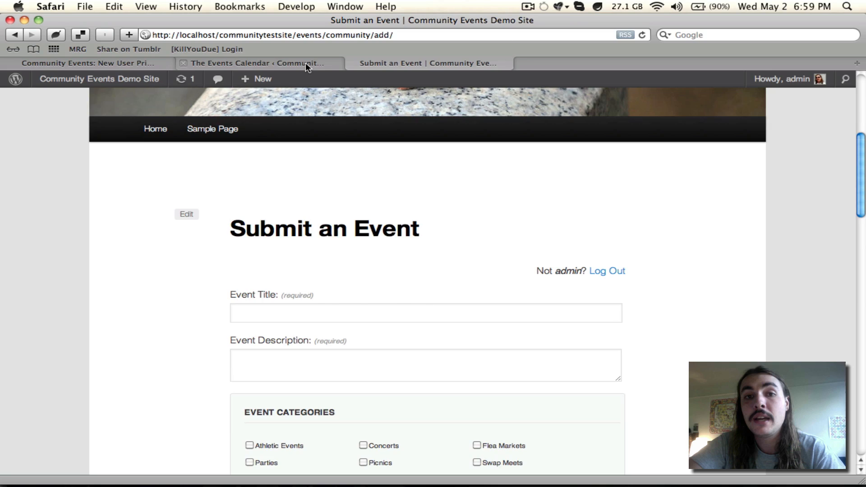
pyautogui.click(254, 63)
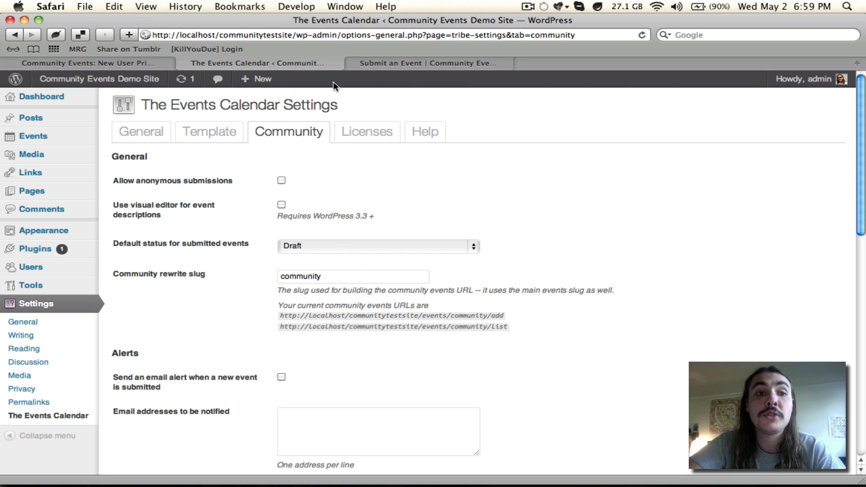
pyautogui.moveTo(29, 172)
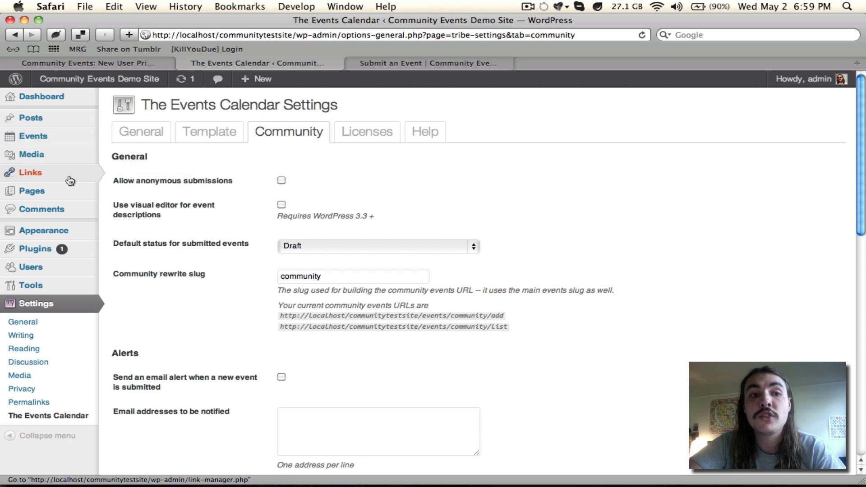
pyautogui.moveTo(572, 189)
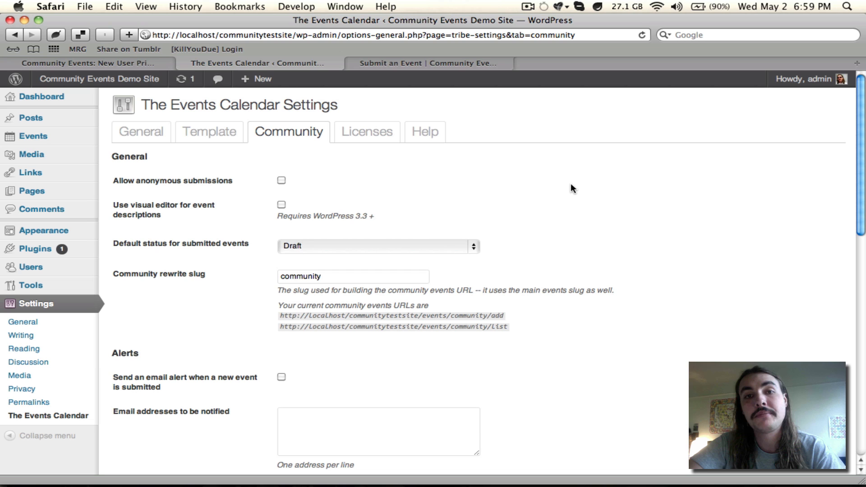
# Reveal the Draft, Pending Review and Published choices for default submitted event status.
pyautogui.scroll(-3)
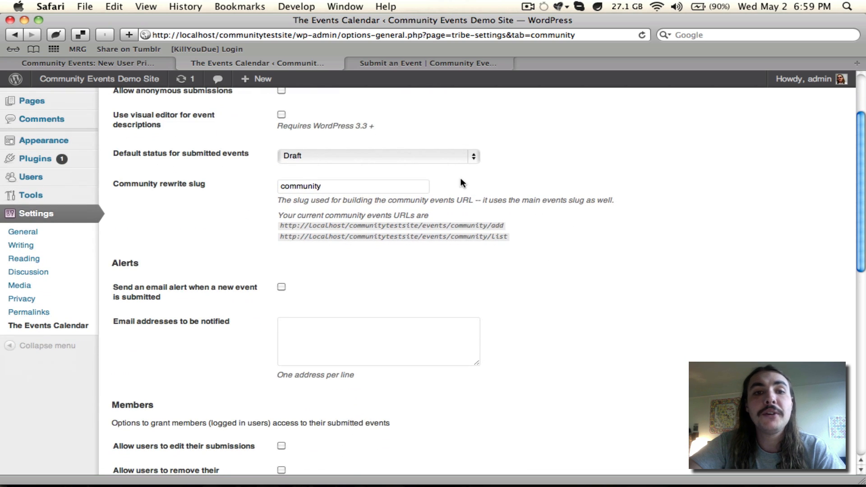
pyautogui.moveTo(447, 161)
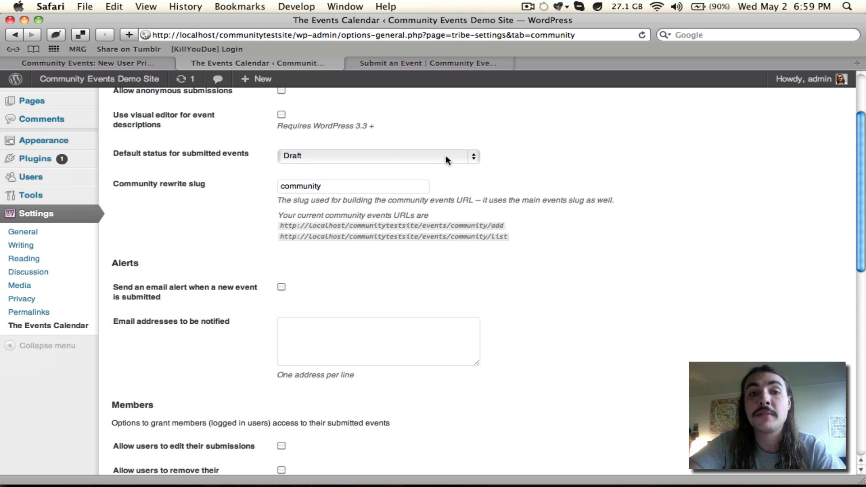
pyautogui.click(377, 156)
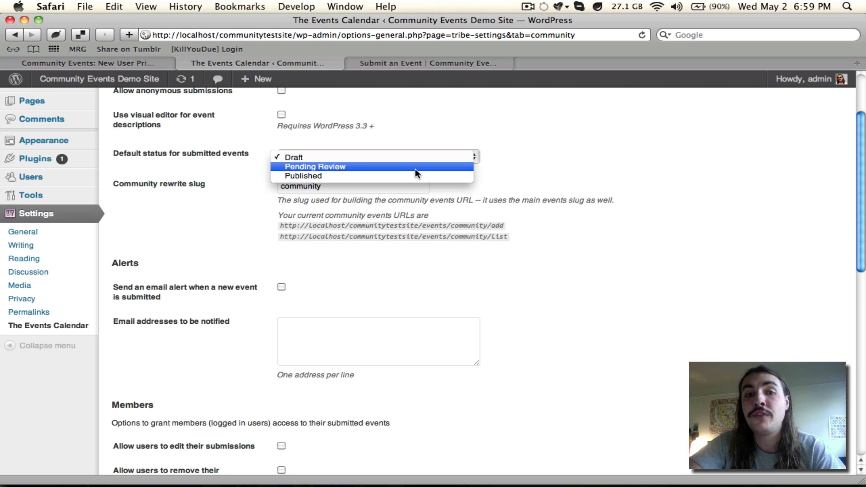
pyautogui.moveTo(412, 176)
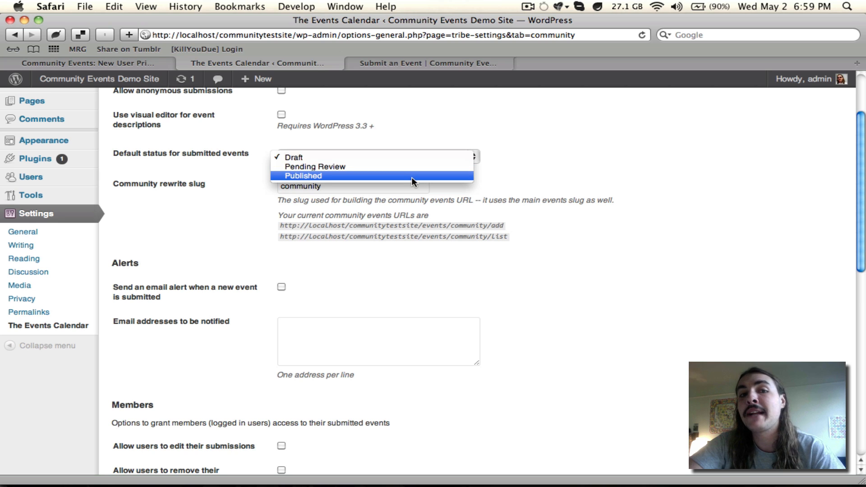
pyautogui.moveTo(397, 179)
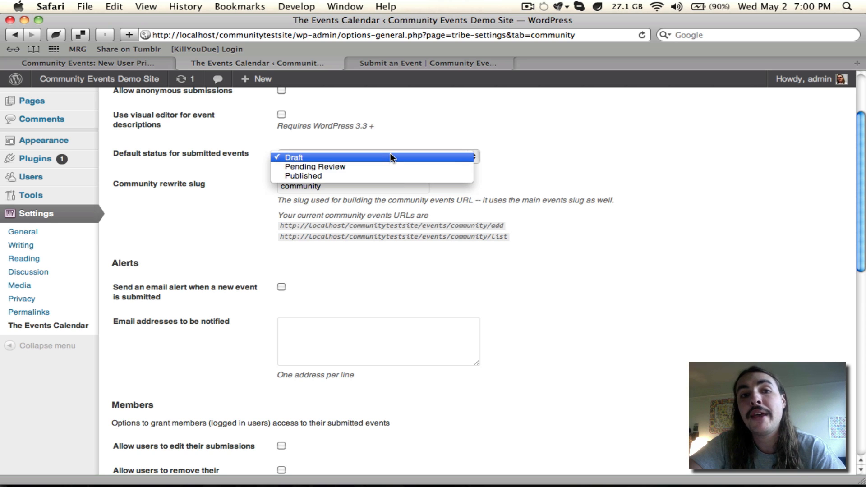
pyautogui.moveTo(391, 166)
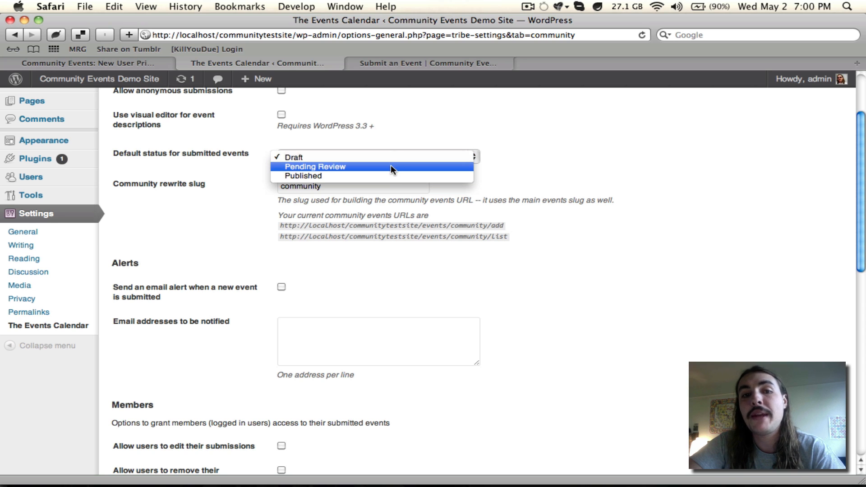
pyautogui.moveTo(390, 176)
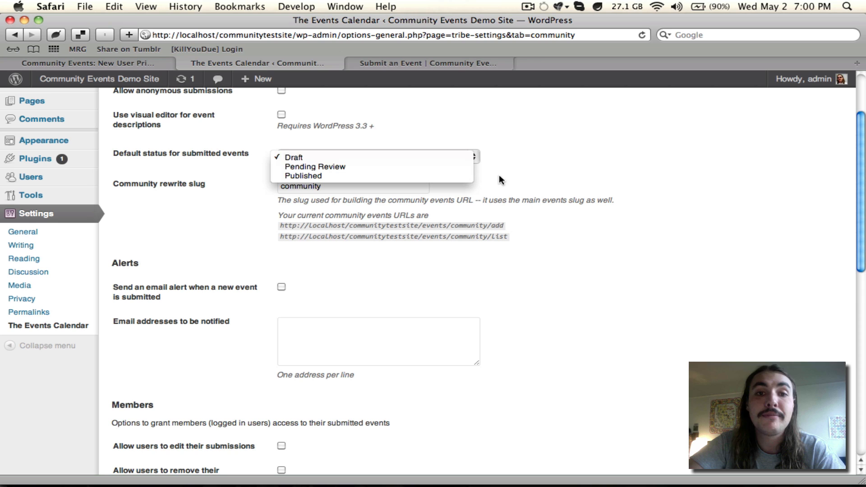
# Keep Draft as default status and review the 'community' rewrite slug and its generated URLs.
pyautogui.click(293, 157)
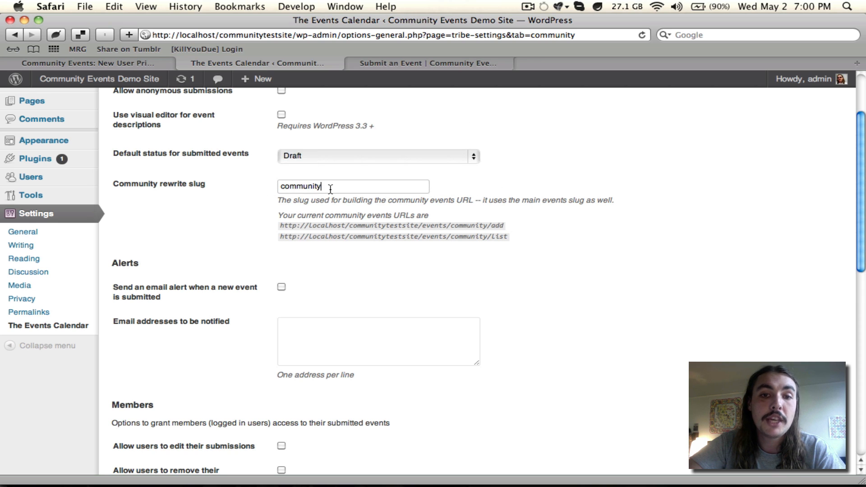
pyautogui.doubleClick(300, 185)
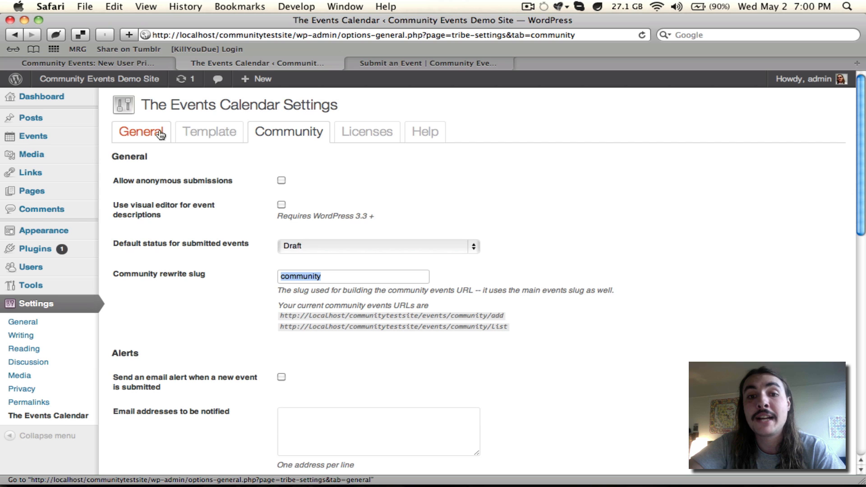
pyautogui.scroll(-3)
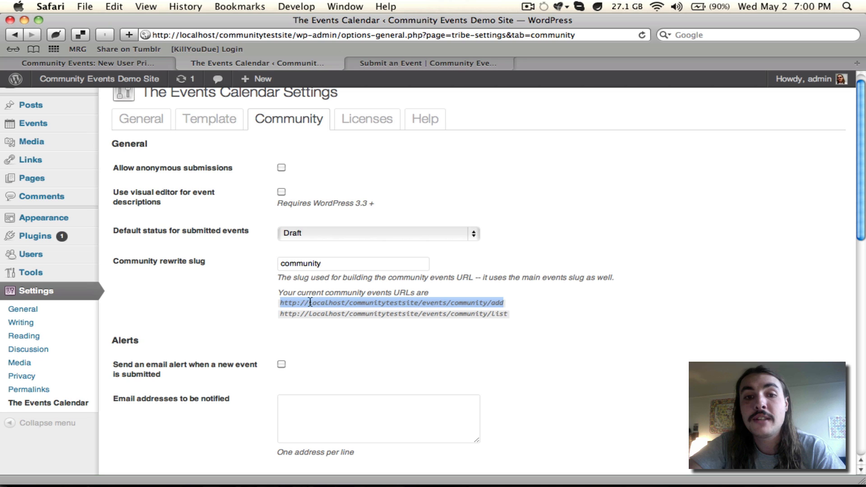
pyautogui.moveTo(435, 302)
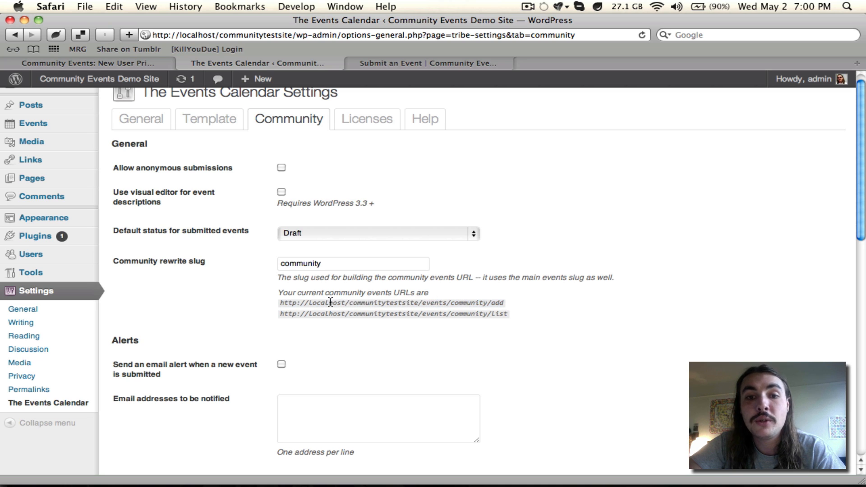
pyautogui.moveTo(456, 292)
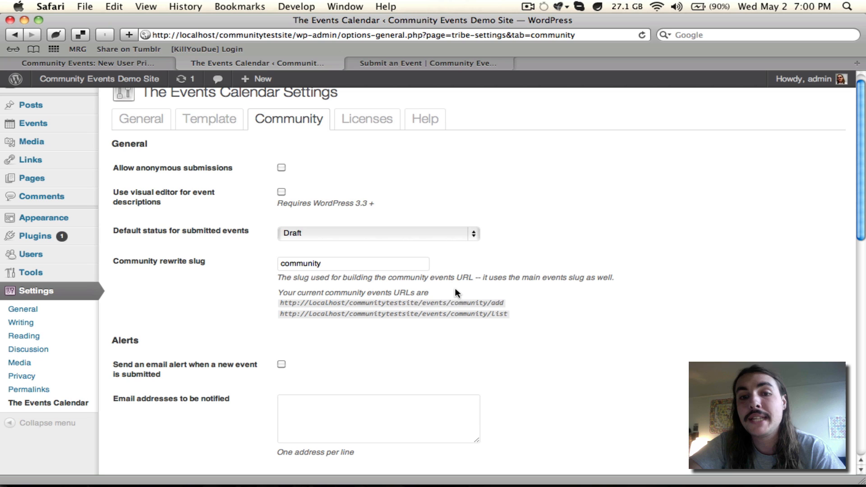
pyautogui.doubleClick(435, 303)
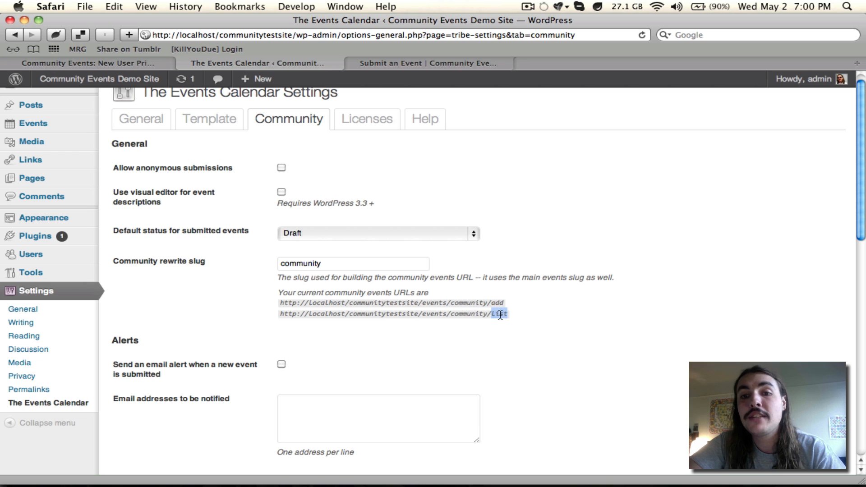
pyautogui.moveTo(467, 343)
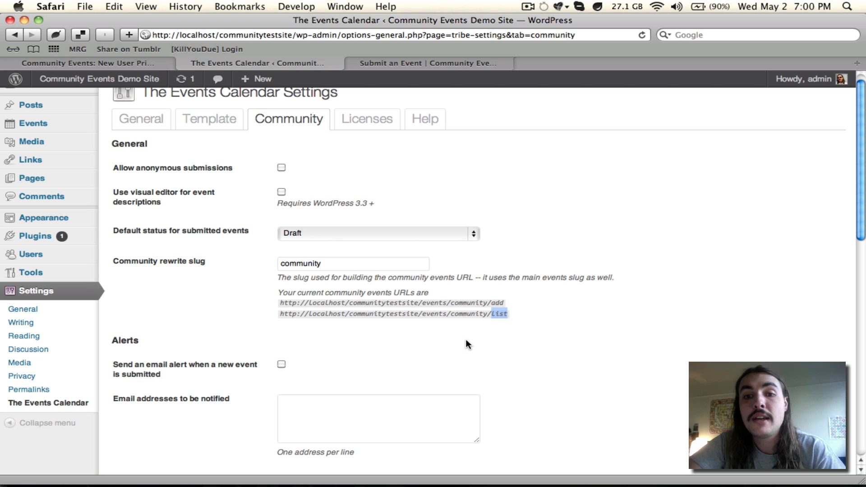
pyautogui.moveTo(447, 301)
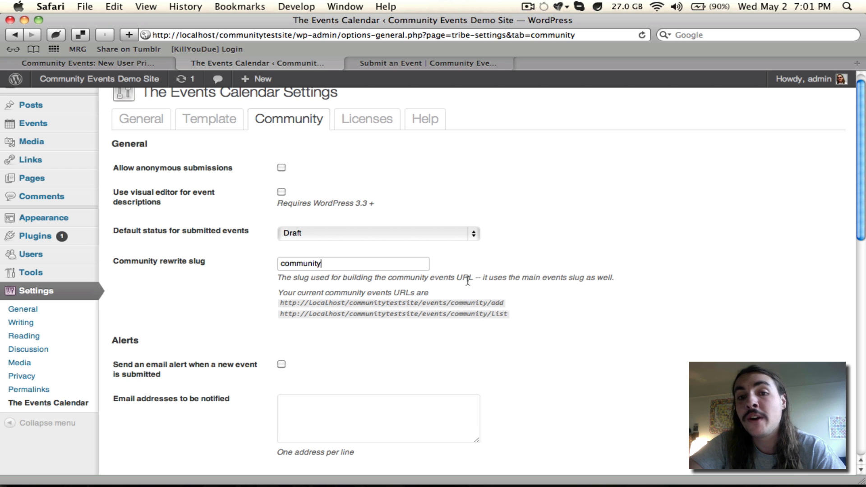
pyautogui.moveTo(469, 330)
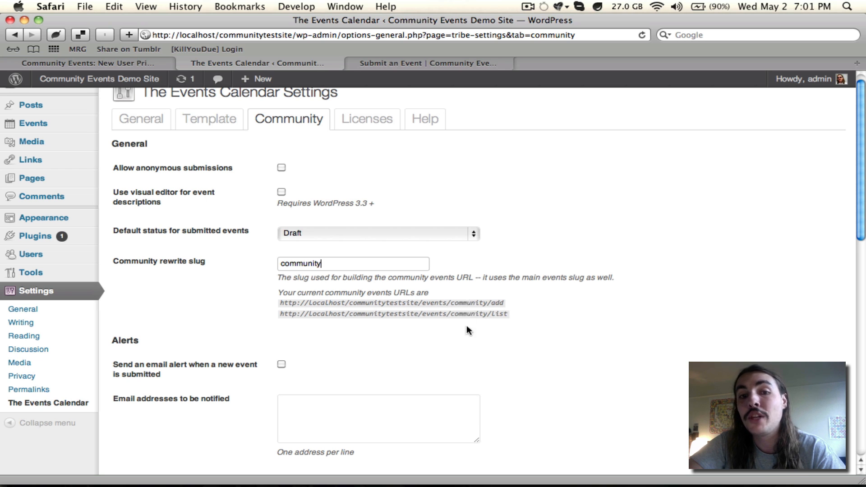
pyautogui.scroll(-3)
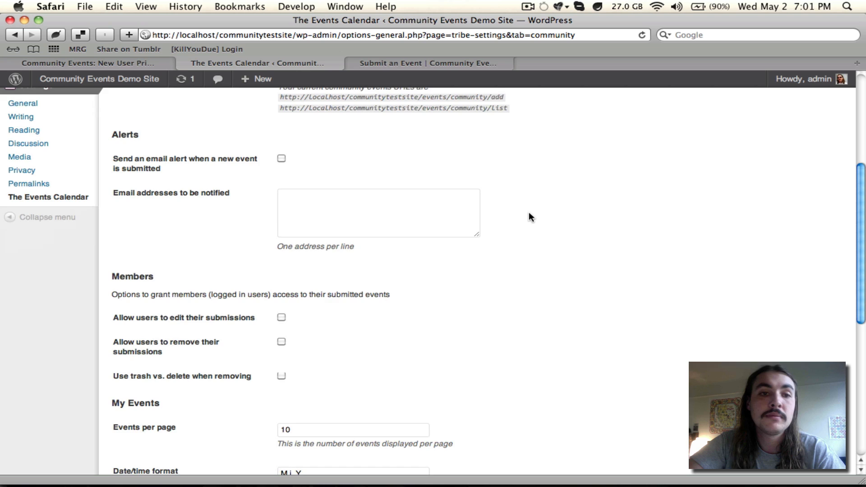
pyautogui.scroll(-3)
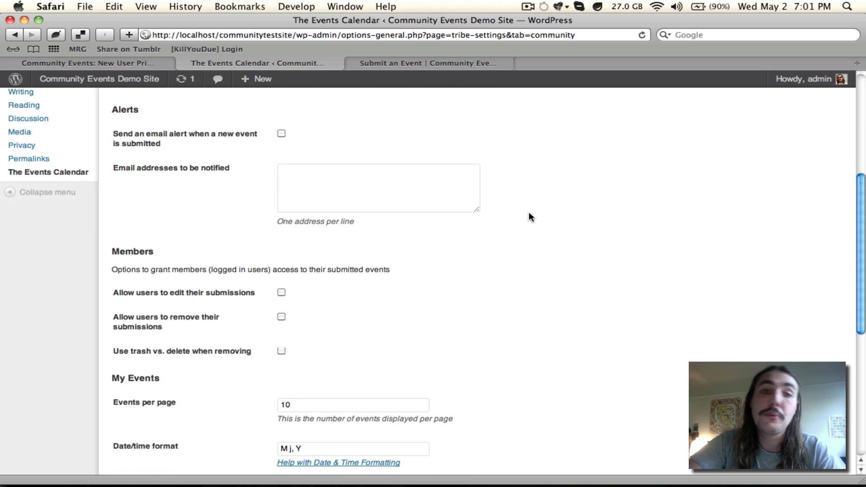
pyautogui.moveTo(219, 147)
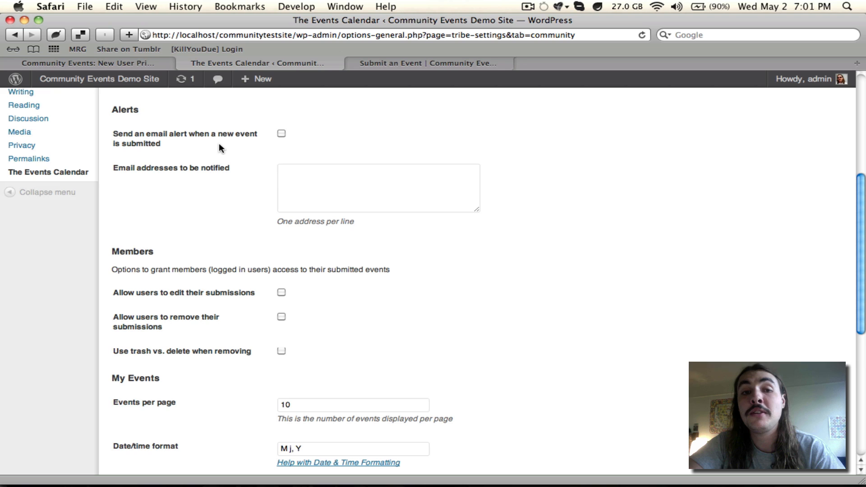
pyautogui.moveTo(260, 110)
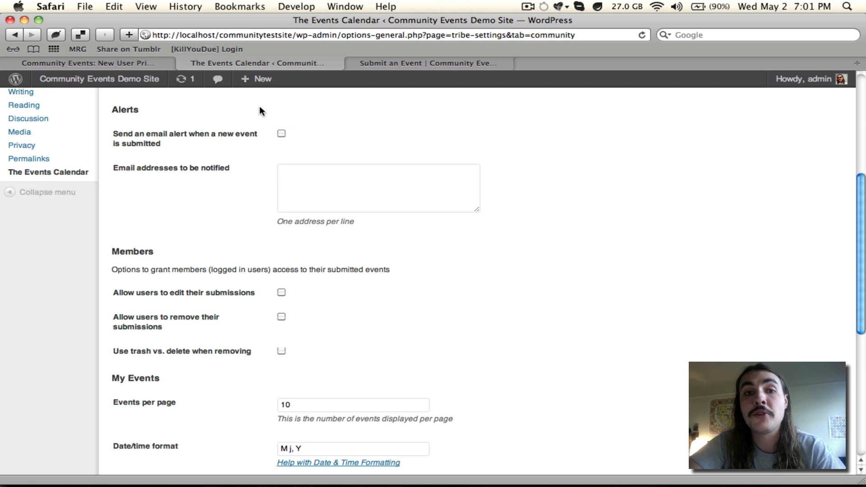
pyautogui.click(280, 133)
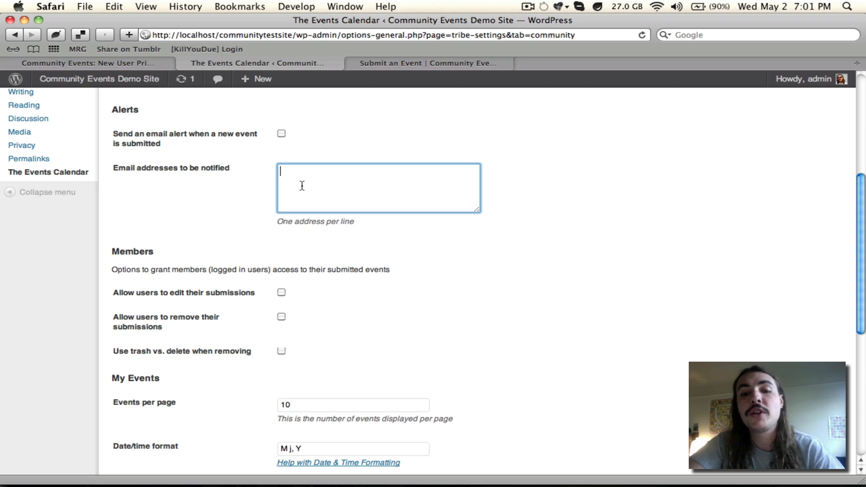
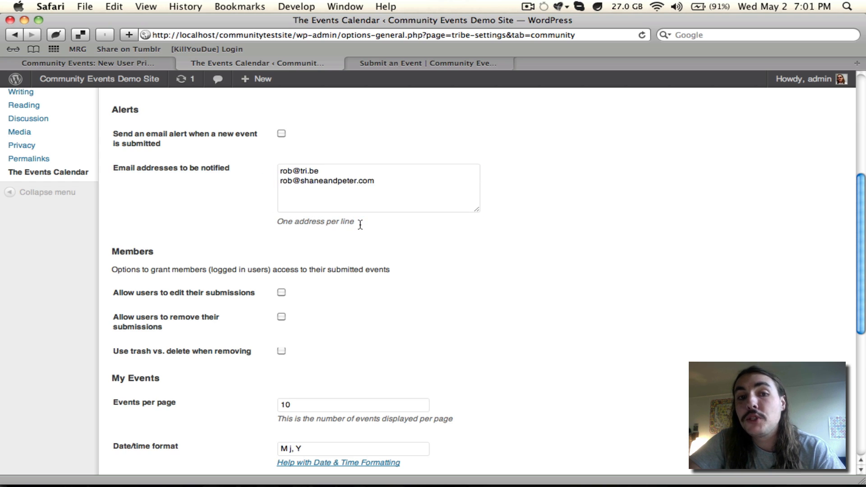
pyautogui.moveTo(337, 177)
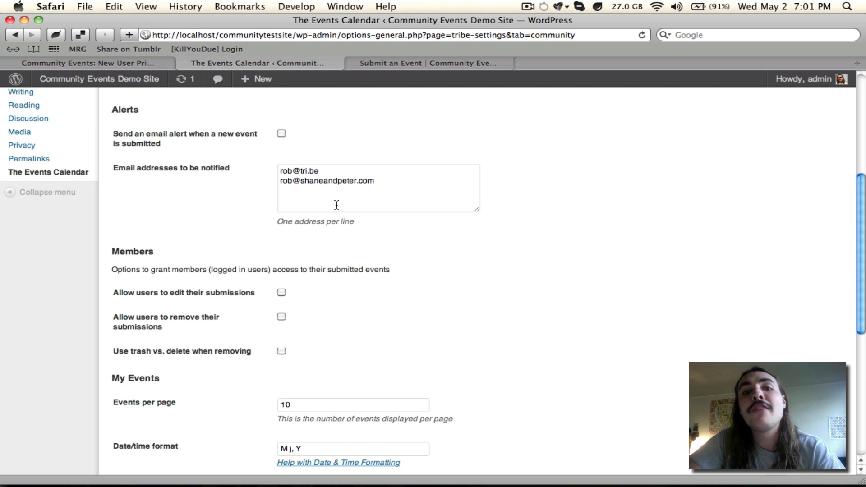
pyautogui.moveTo(168, 147)
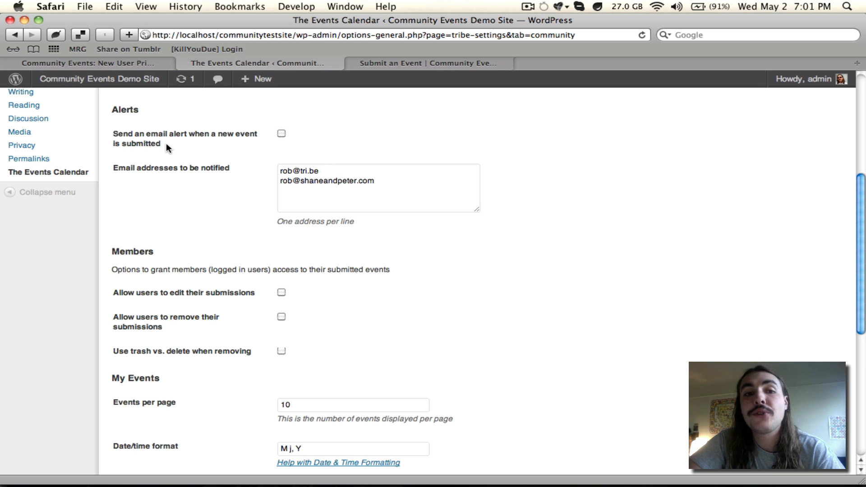
pyautogui.moveTo(259, 166)
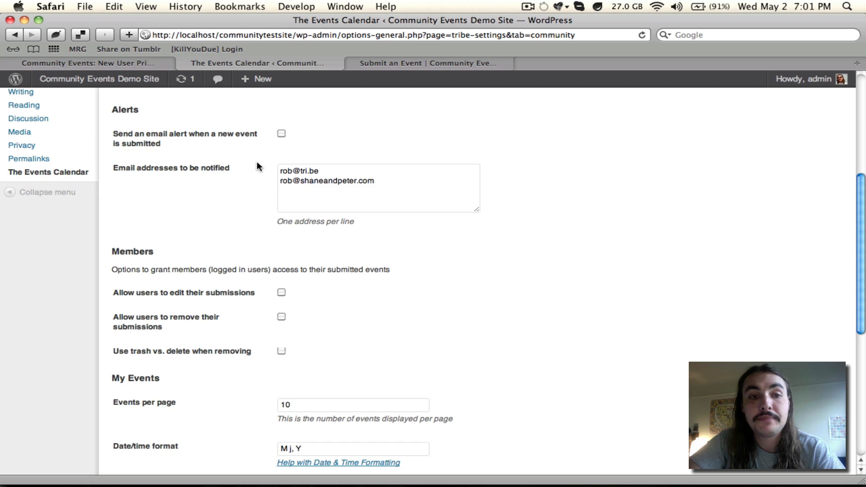
pyautogui.scroll(-3)
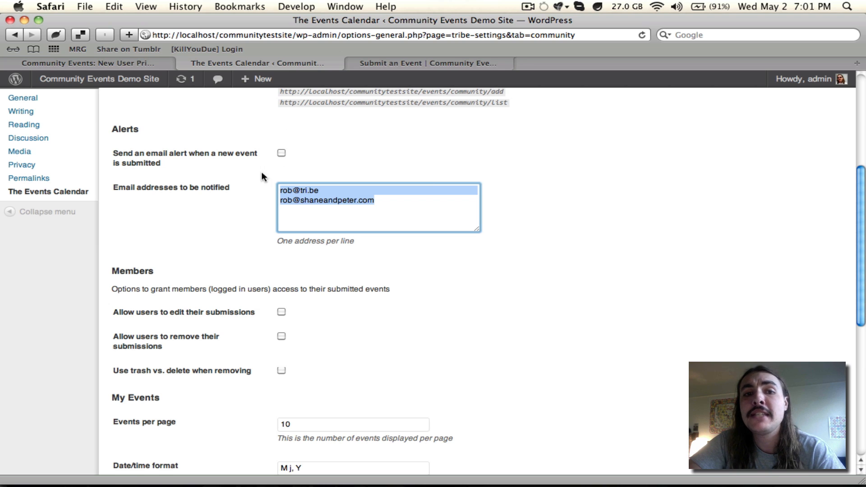
pyautogui.moveTo(275, 181)
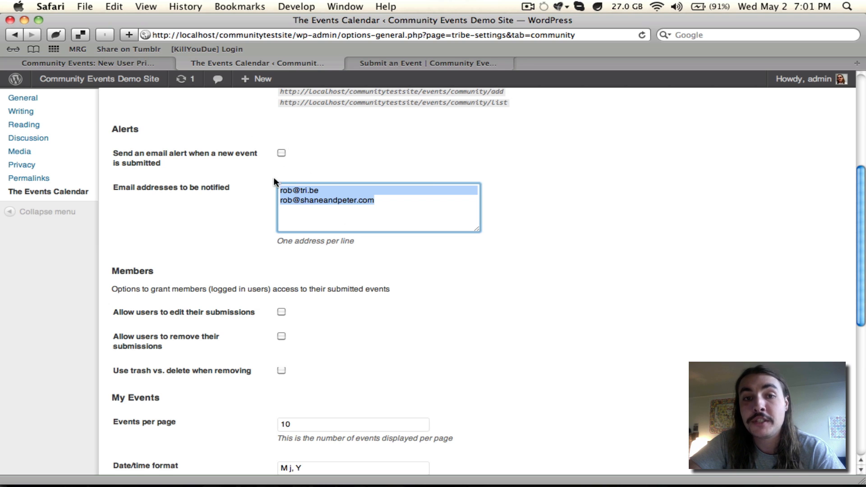
pyautogui.scroll(-3)
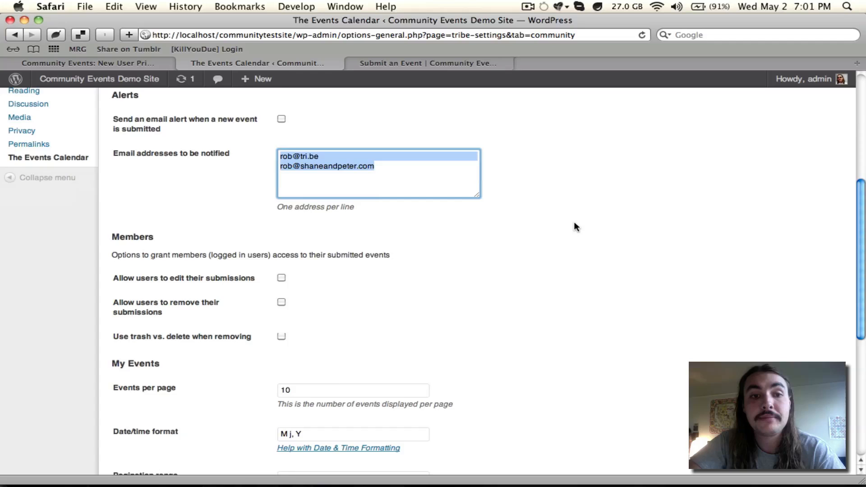
pyautogui.scroll(-3)
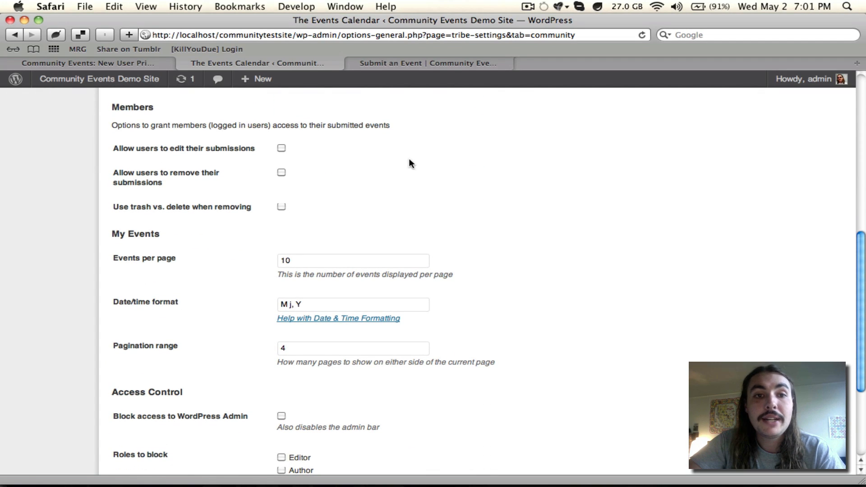
pyautogui.moveTo(131, 115)
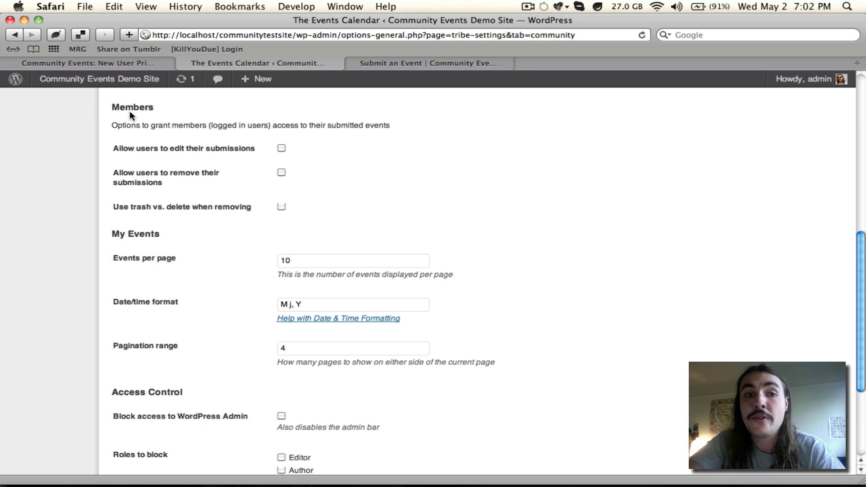
pyautogui.moveTo(270, 157)
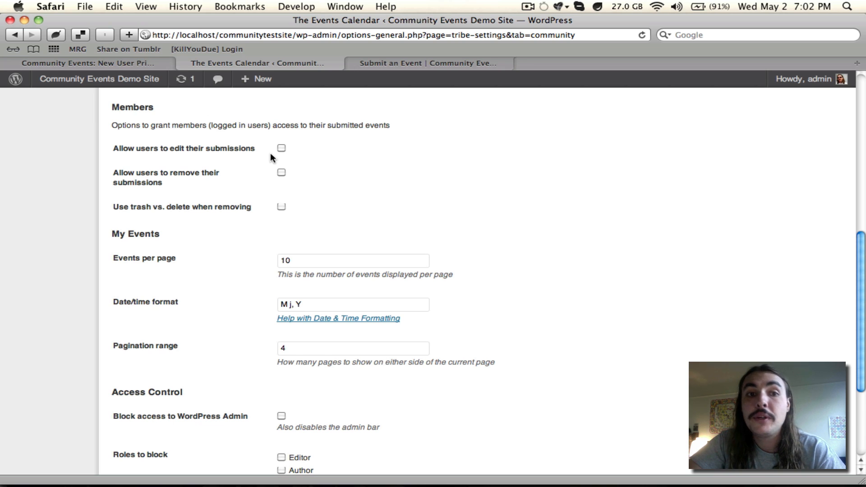
pyautogui.click(281, 148)
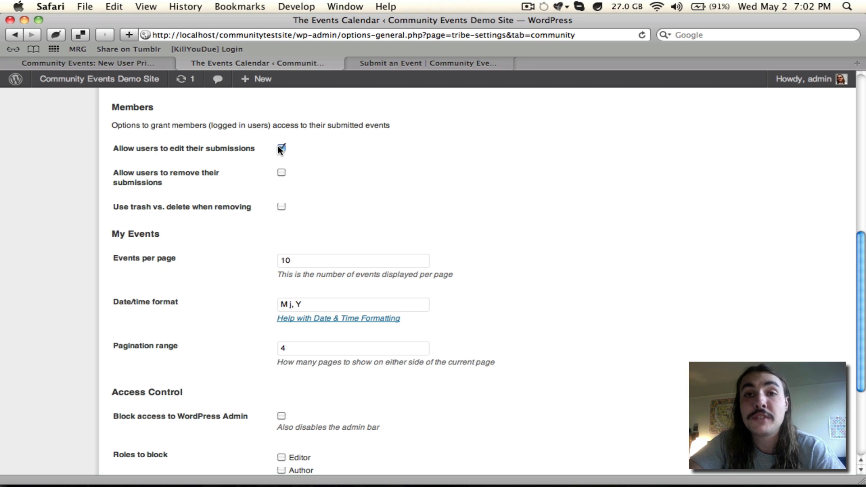
pyautogui.click(281, 149)
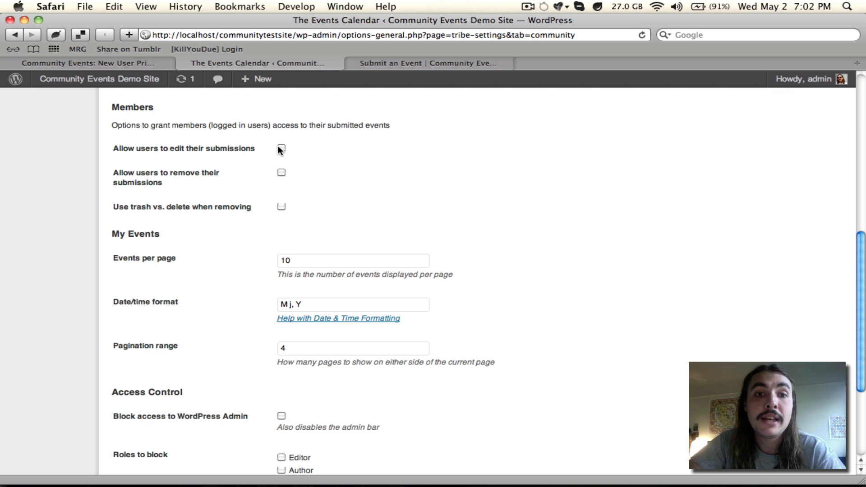
pyautogui.click(281, 149)
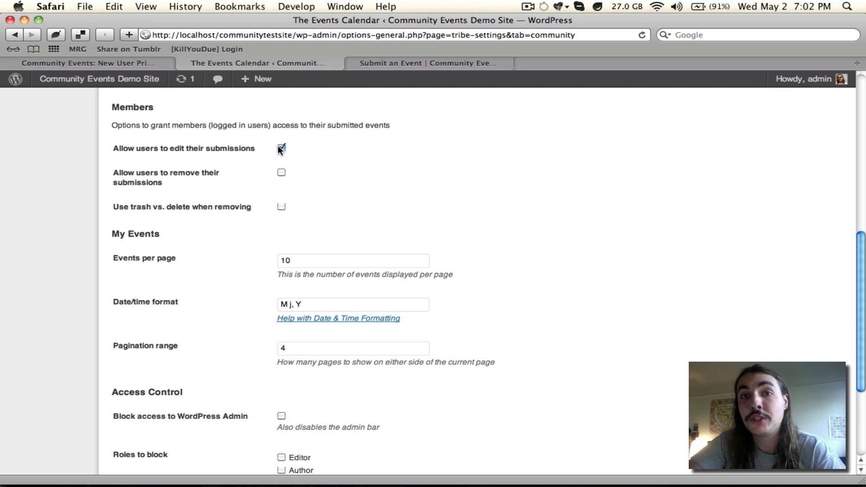
pyautogui.click(281, 148)
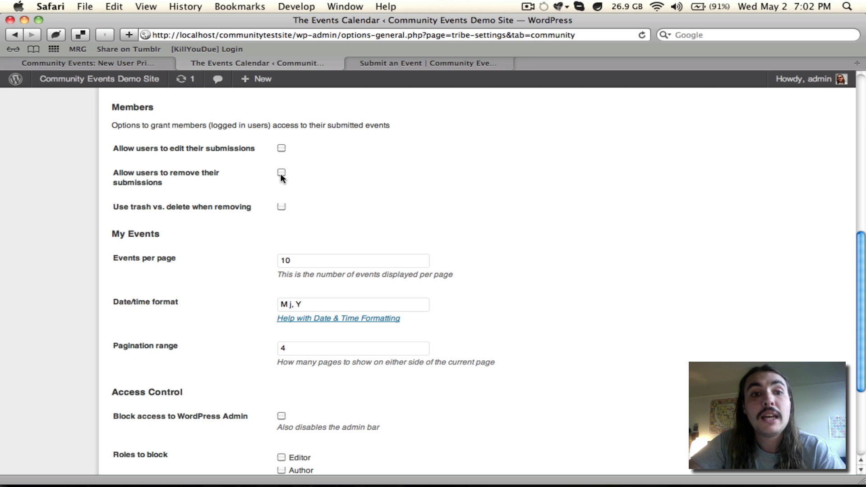
pyautogui.click(280, 172)
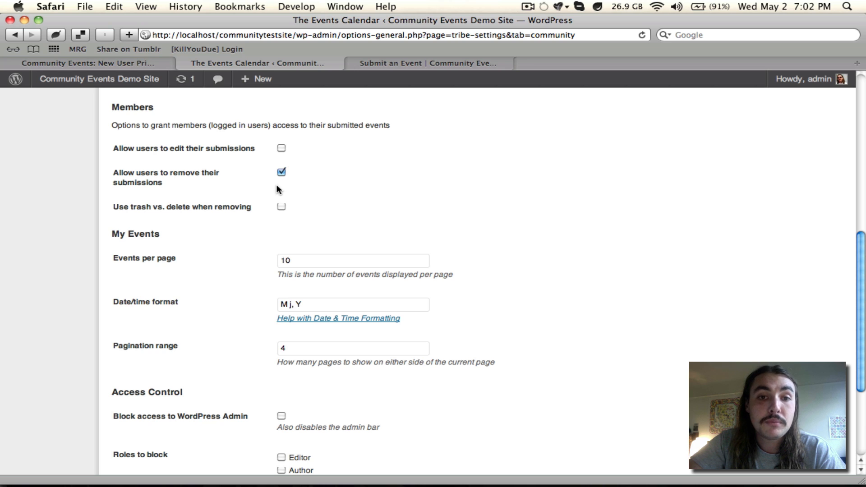
pyautogui.moveTo(252, 164)
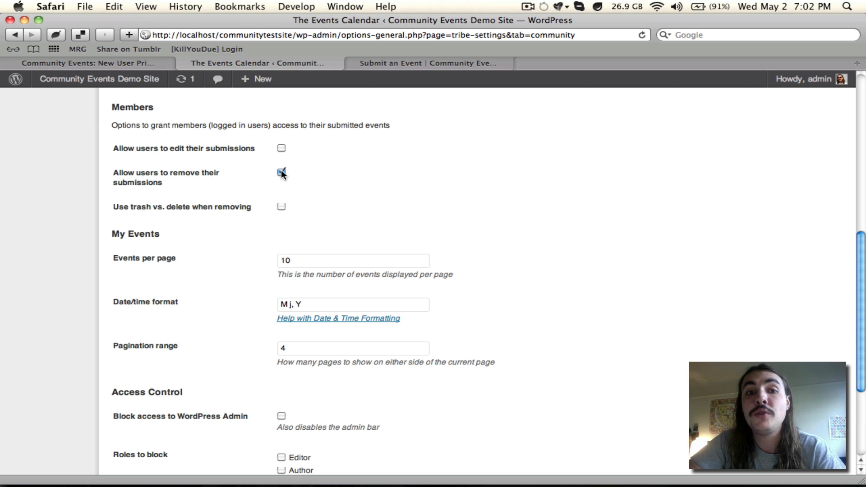
pyautogui.click(281, 173)
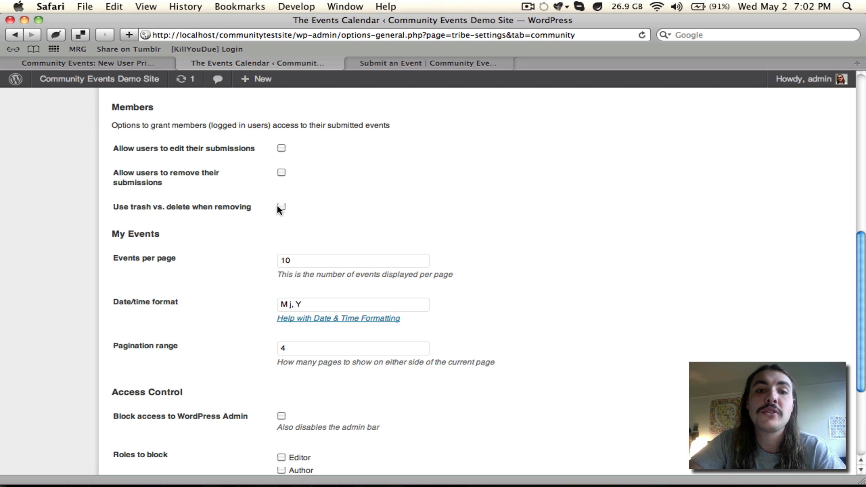
pyautogui.moveTo(143, 177)
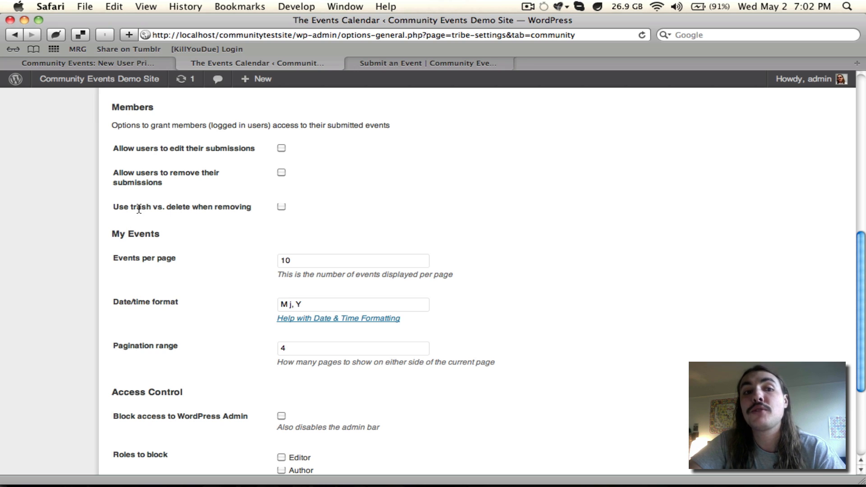
pyautogui.doubleClick(139, 206)
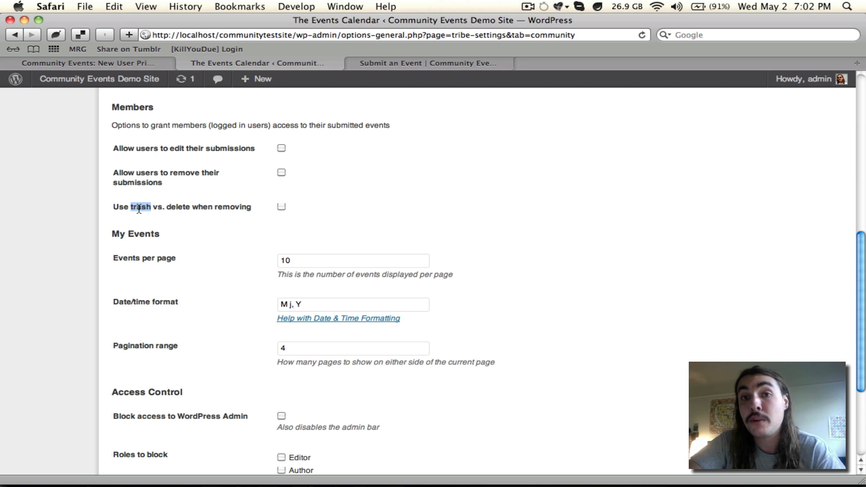
pyautogui.tripleClick(182, 207)
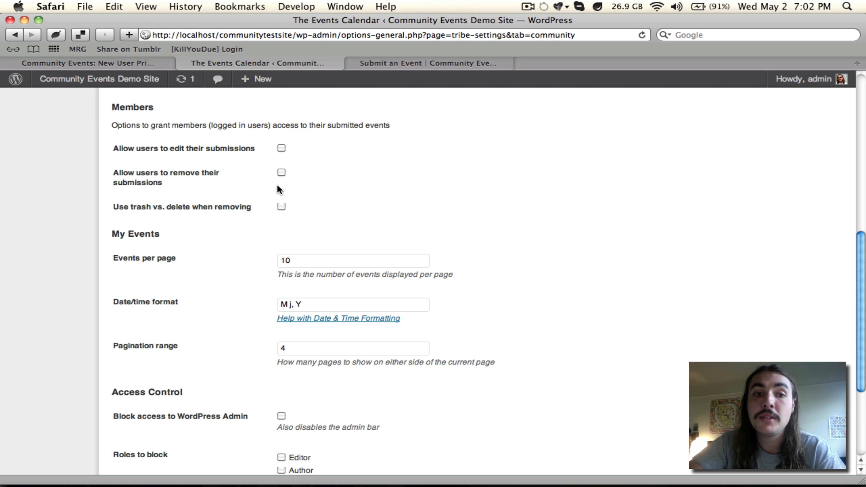
pyautogui.moveTo(263, 224)
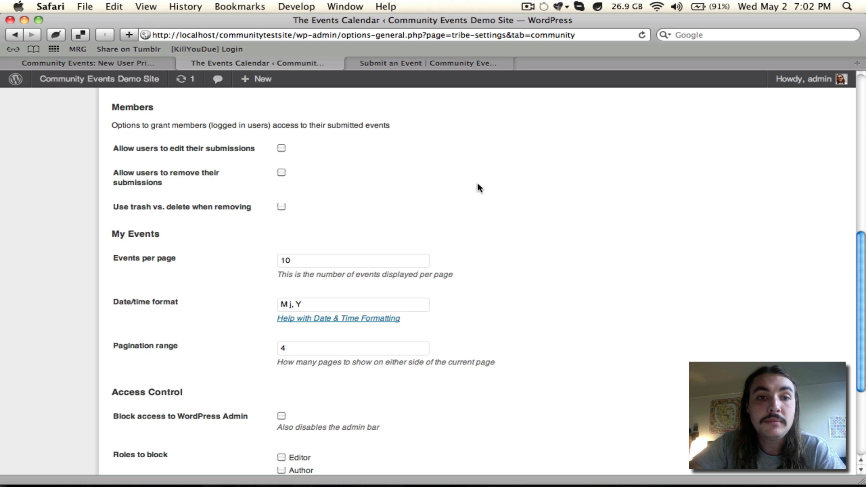
# Enable 'Allow users to edit their submissions' and save the Community settings.
pyautogui.scroll(-3)
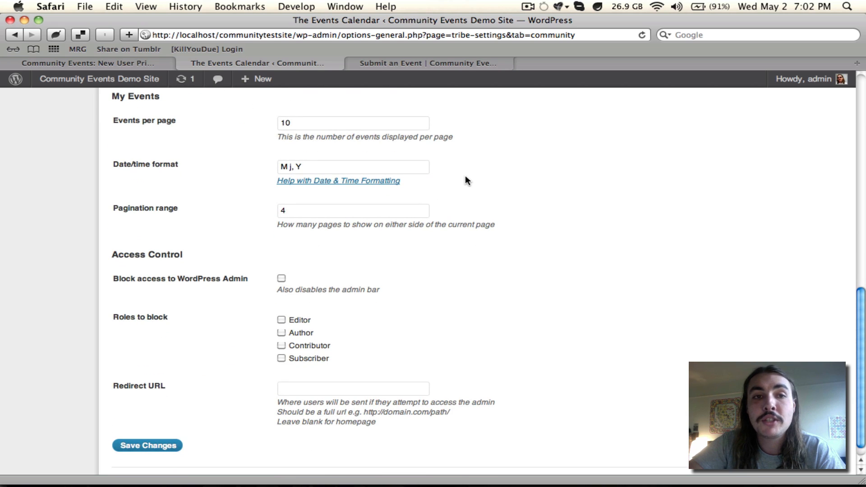
pyautogui.scroll(3)
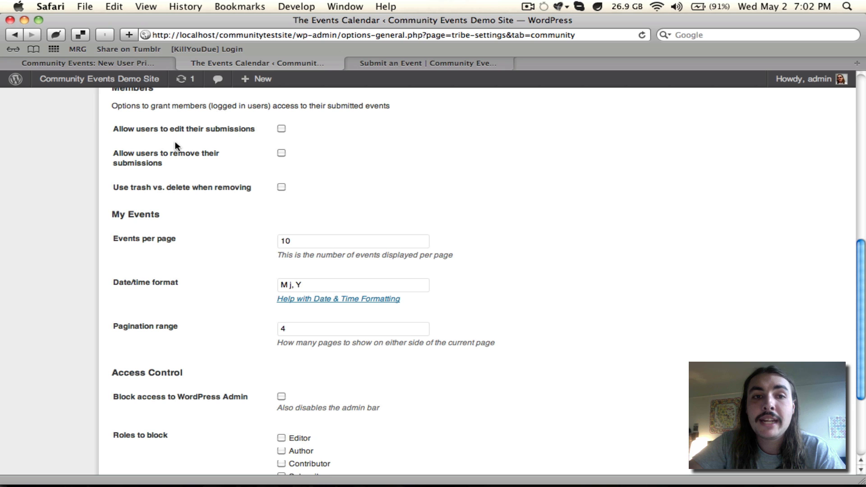
pyautogui.click(281, 128)
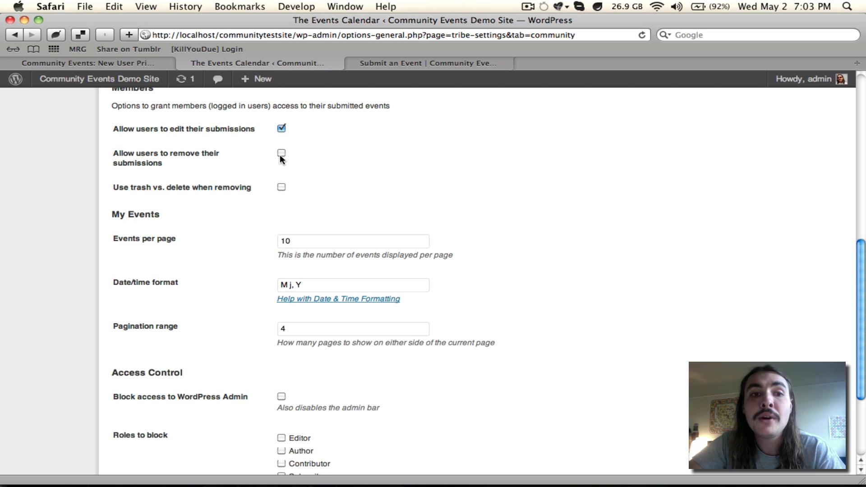
pyautogui.scroll(-3)
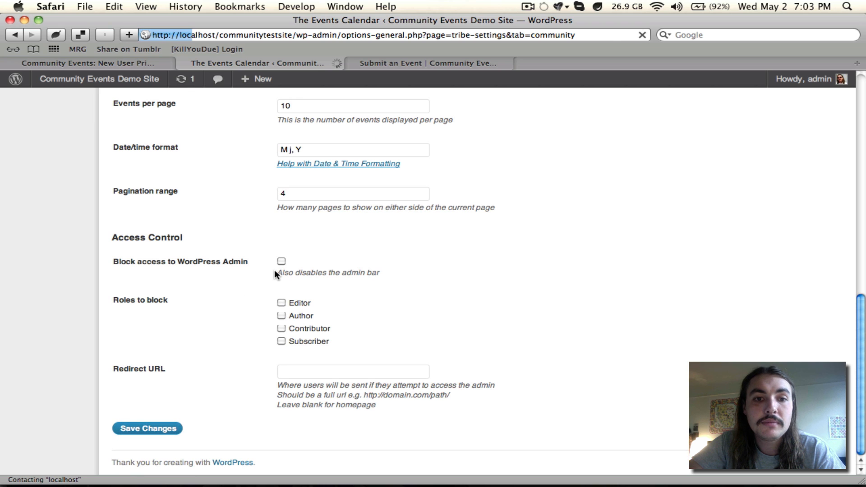
pyautogui.click(147, 428)
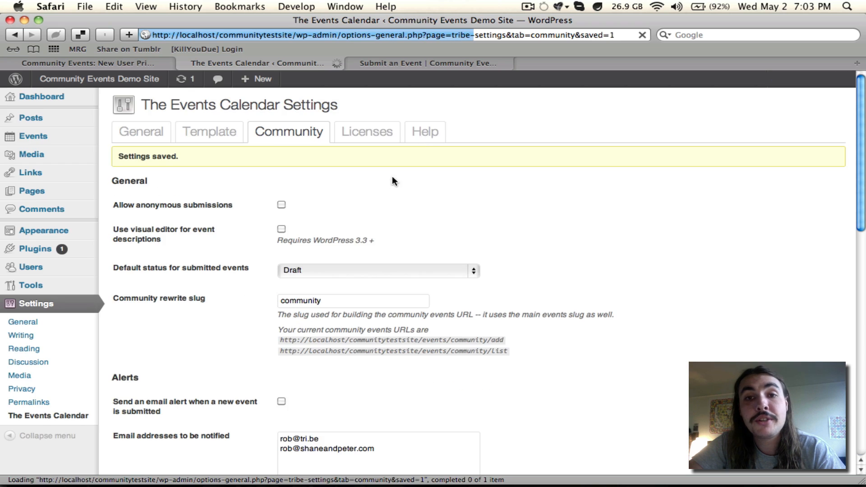
pyautogui.click(419, 63)
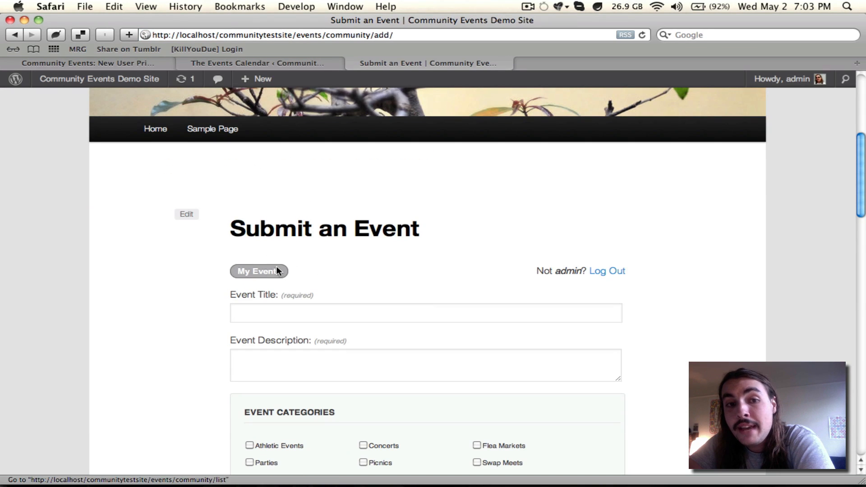
pyautogui.moveTo(263, 274)
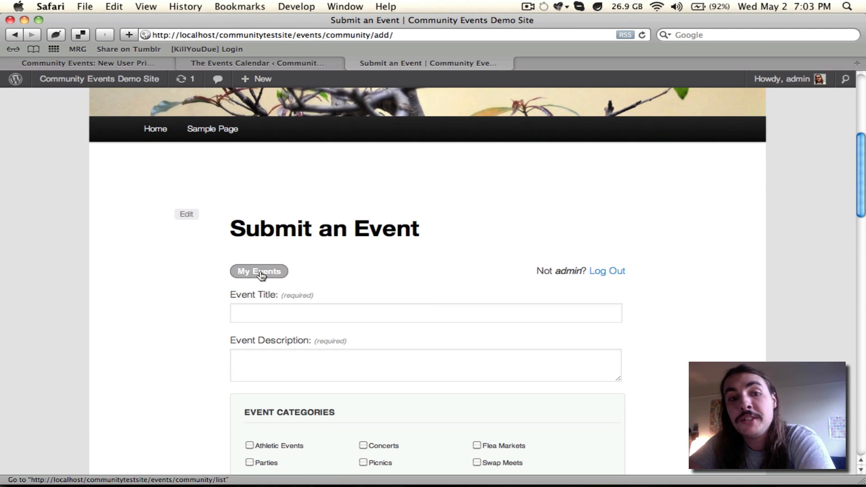
# Show the My Events page listing Rob's Birthday Party with its details.
pyautogui.click(258, 271)
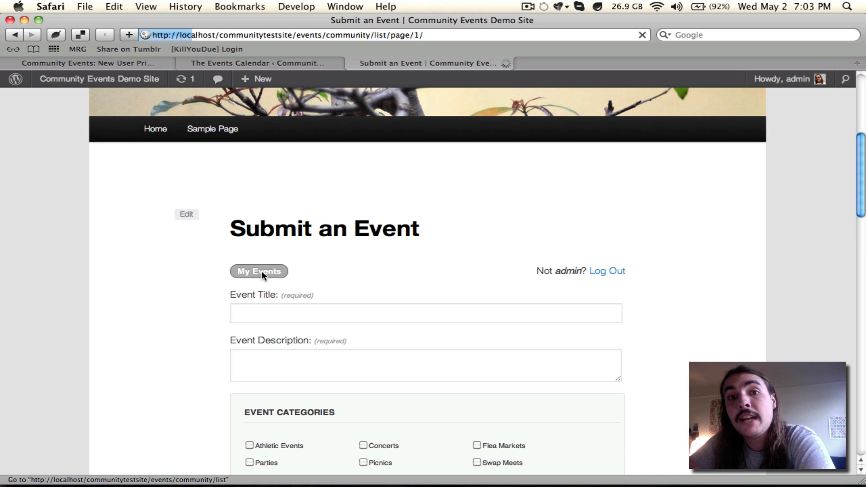
pyautogui.click(259, 270)
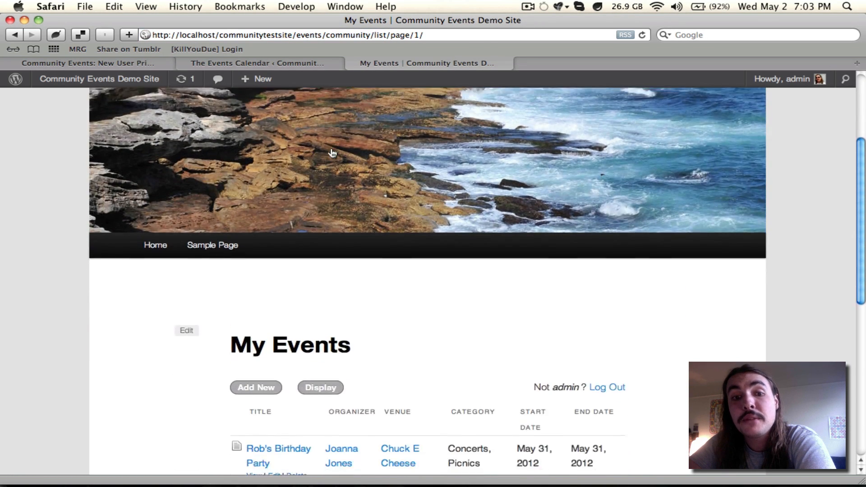
pyautogui.scroll(-3)
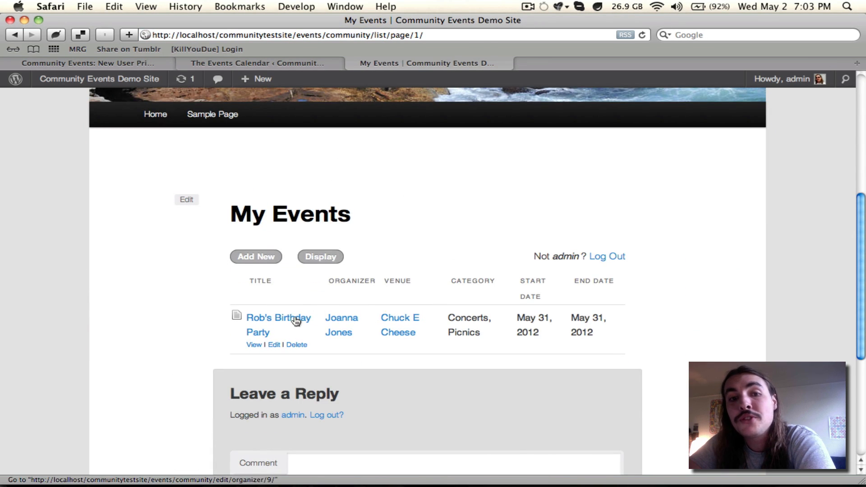
pyautogui.moveTo(341, 317)
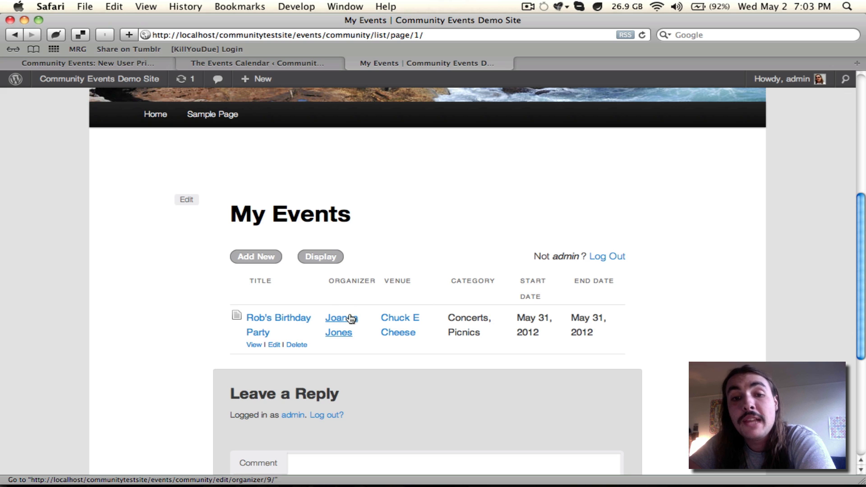
pyautogui.moveTo(346, 299)
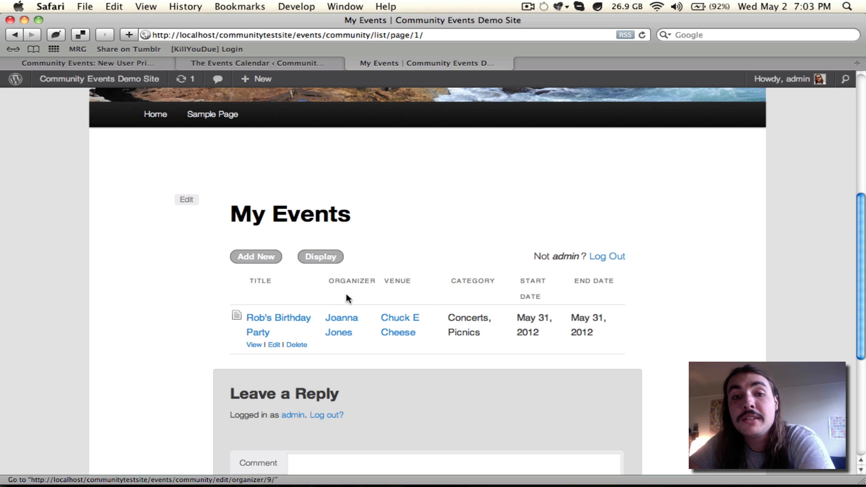
pyautogui.moveTo(321, 256)
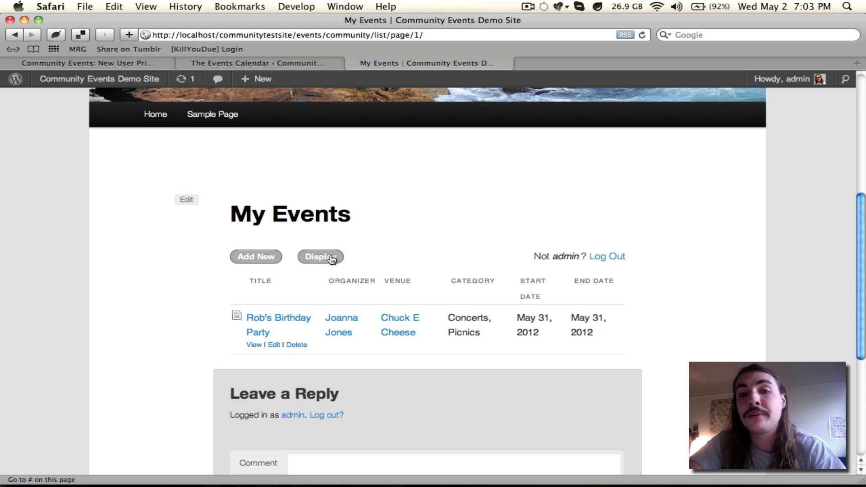
pyautogui.moveTo(357, 153)
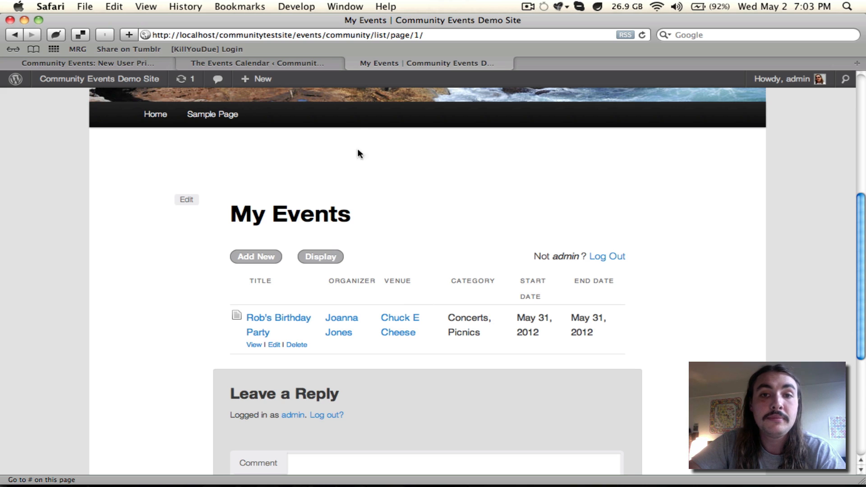
pyautogui.moveTo(263, 63)
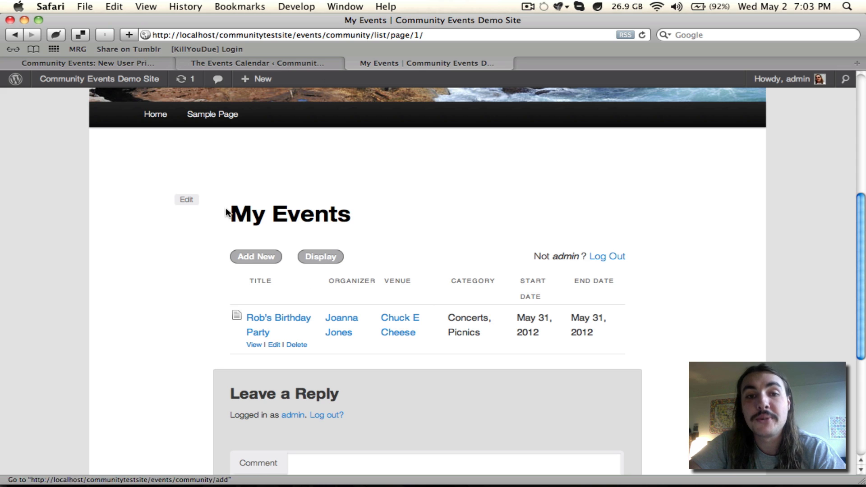
# Return to Community settings, check the My Events options and close the date formatting help tab.
pyautogui.click(260, 63)
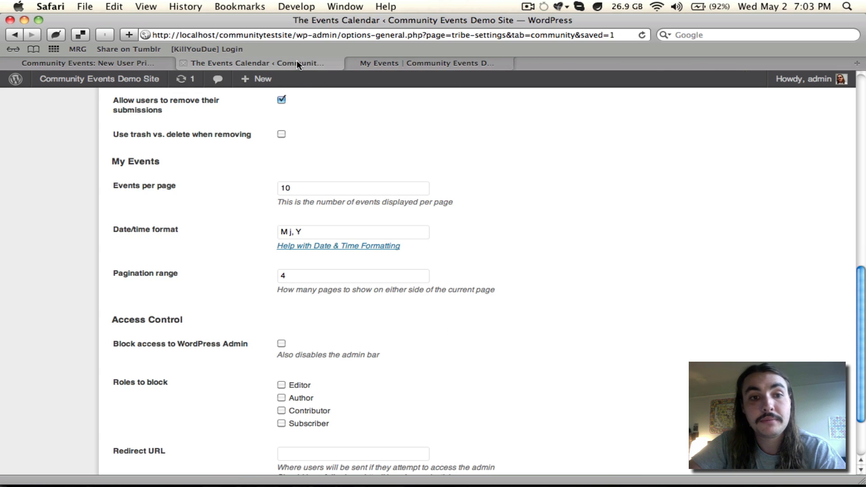
pyautogui.doubleClick(285, 189)
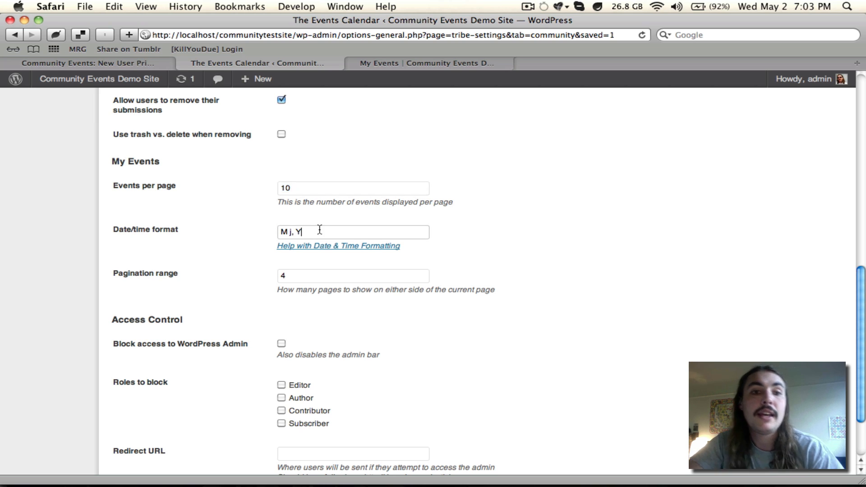
pyautogui.moveTo(326, 253)
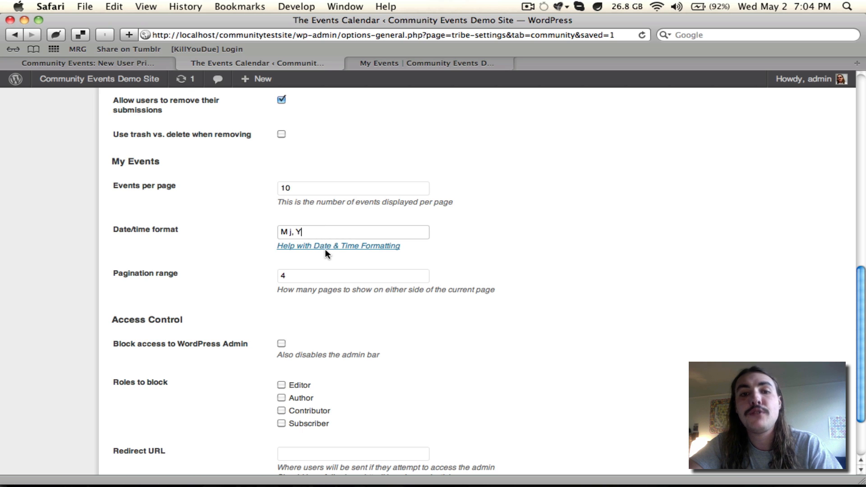
pyautogui.click(338, 246)
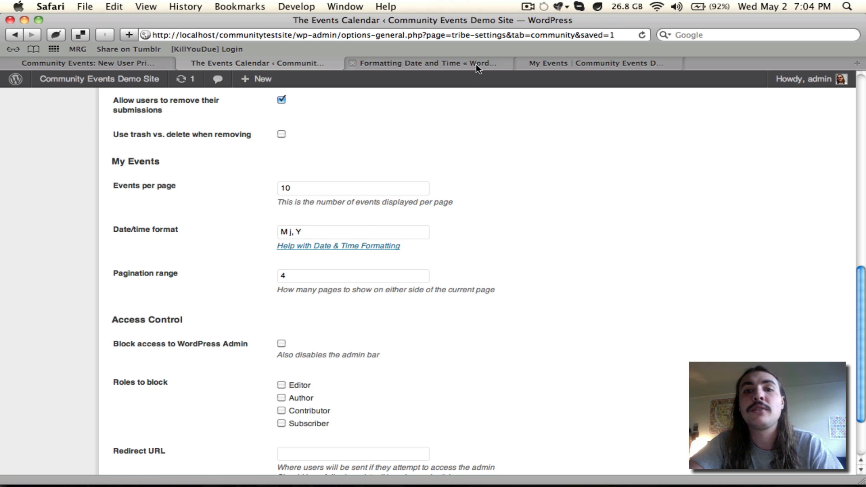
pyautogui.click(422, 64)
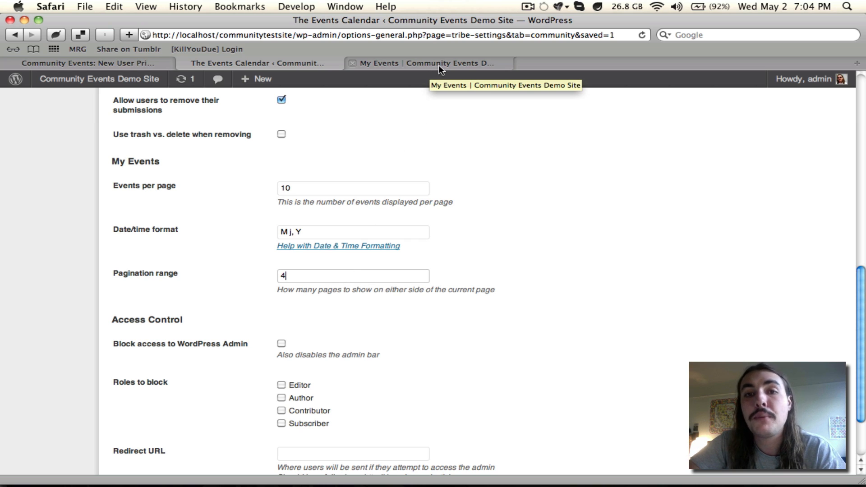
# Revisit the front-end My Events page, then scroll Community settings to Access Control.
pyautogui.click(427, 63)
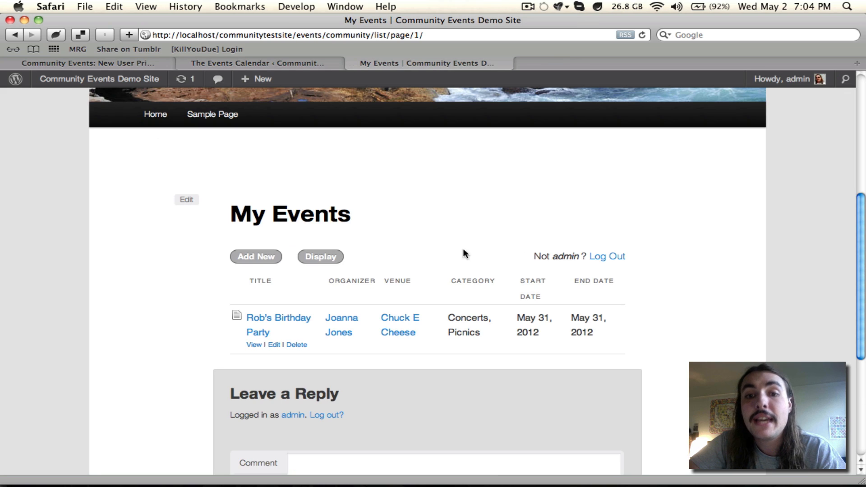
pyautogui.moveTo(478, 240)
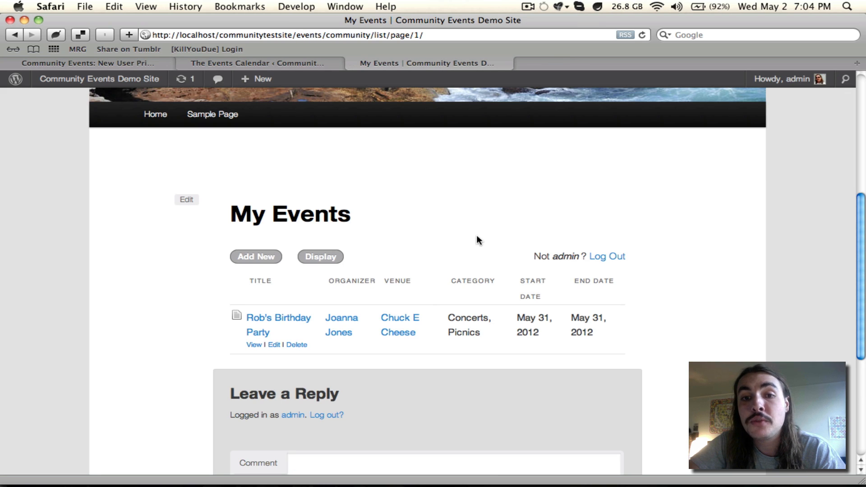
pyautogui.moveTo(317, 60)
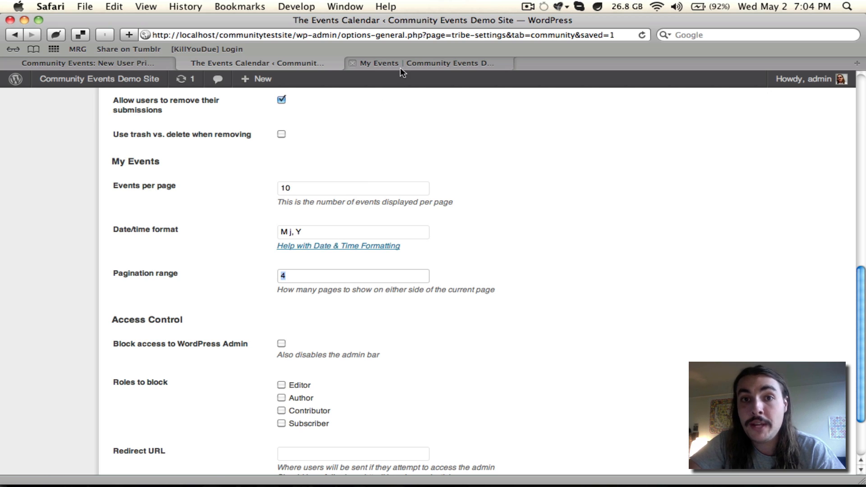
pyautogui.click(424, 63)
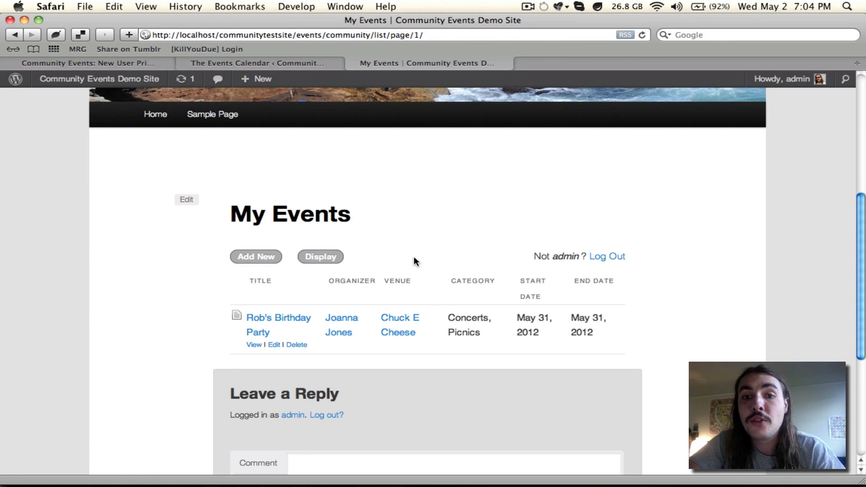
pyautogui.moveTo(476, 262)
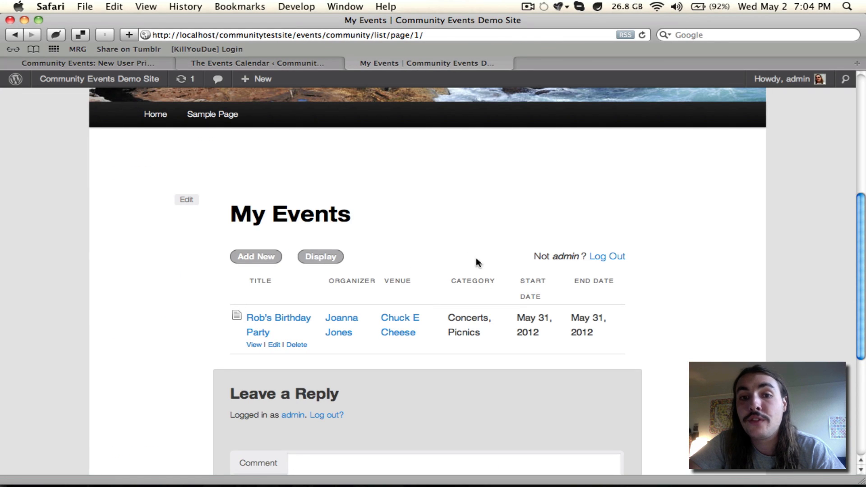
pyautogui.moveTo(404, 260)
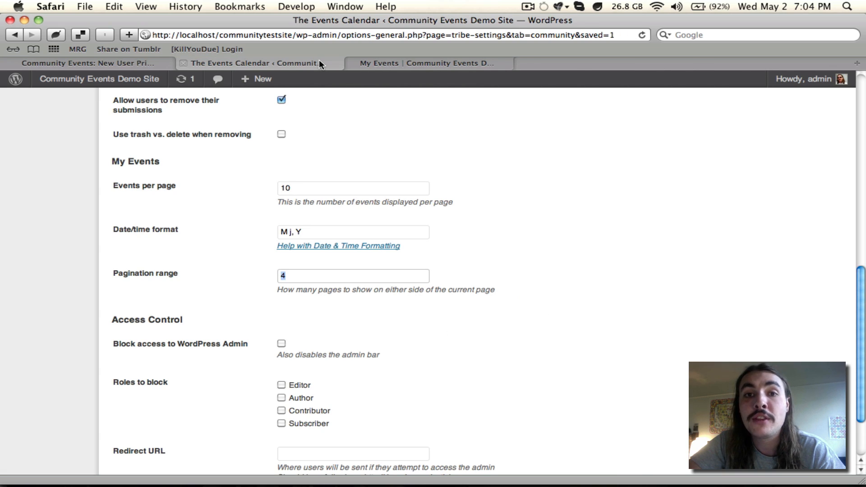
pyautogui.moveTo(298, 307)
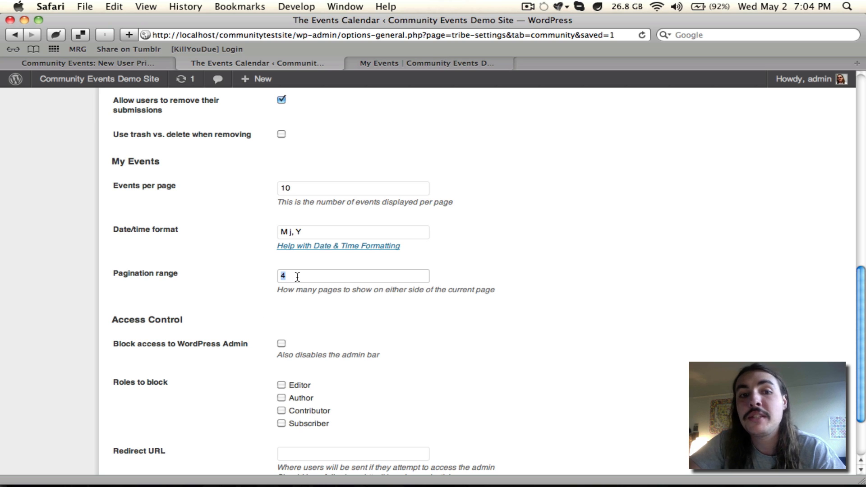
pyautogui.moveTo(237, 287)
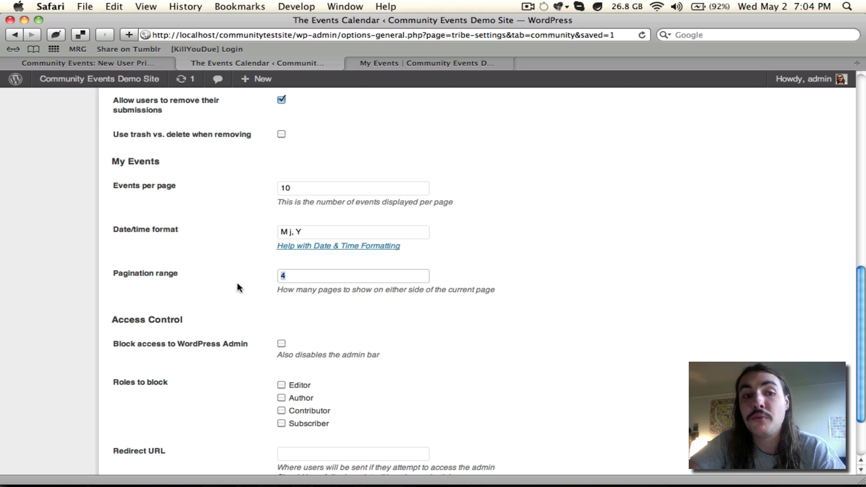
pyautogui.scroll(-3)
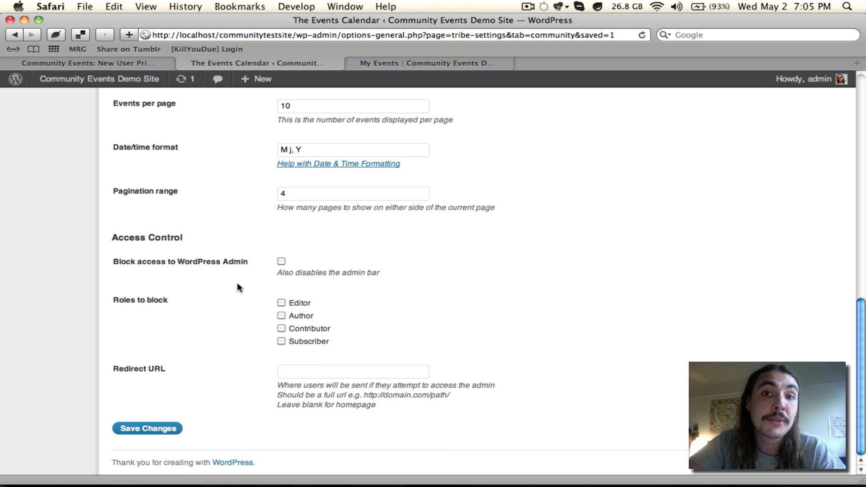
# Tick Block access to WordPress Admin and block Editor, Author, Contributor and Subscriber roles.
pyautogui.click(281, 262)
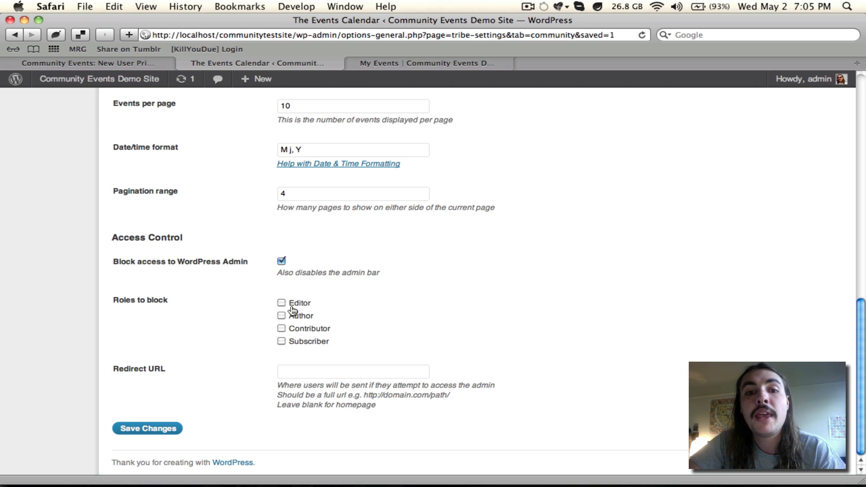
pyautogui.moveTo(303, 304)
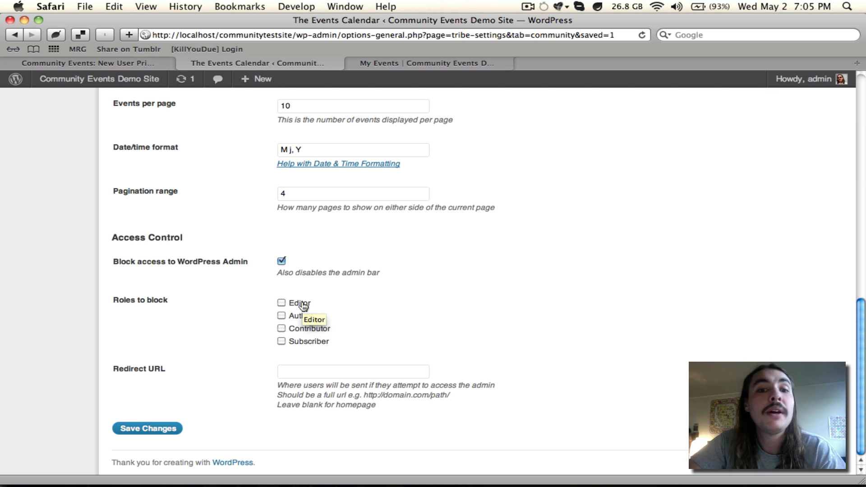
pyautogui.moveTo(309, 346)
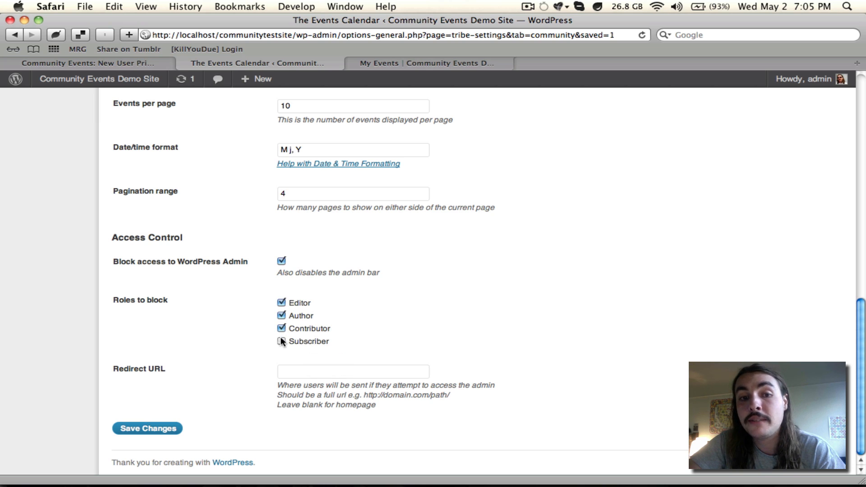
pyautogui.click(282, 341)
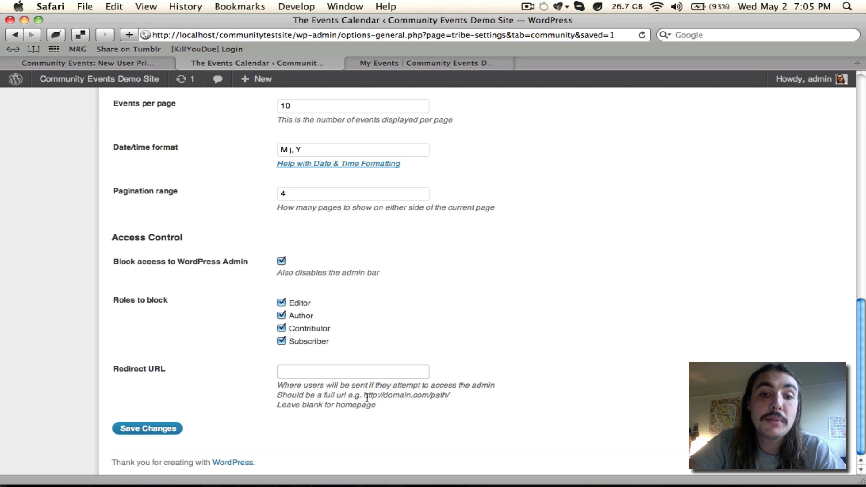
pyautogui.moveTo(361, 396); pyautogui.dragTo(450, 396)
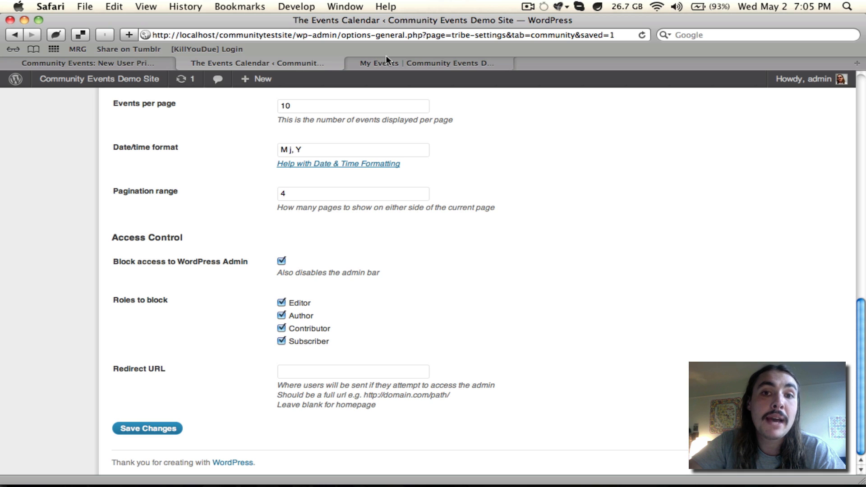
# Start a new submission from My Events, review the form, and return to Community settings.
pyautogui.click(428, 62)
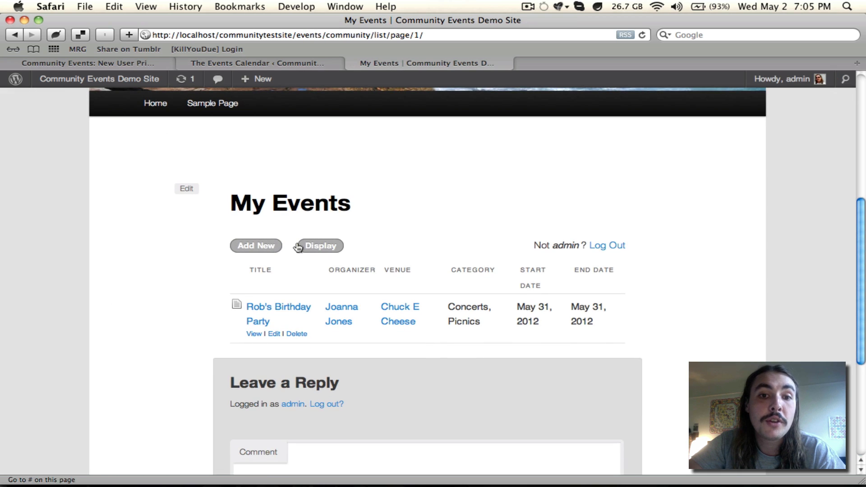
pyautogui.click(256, 246)
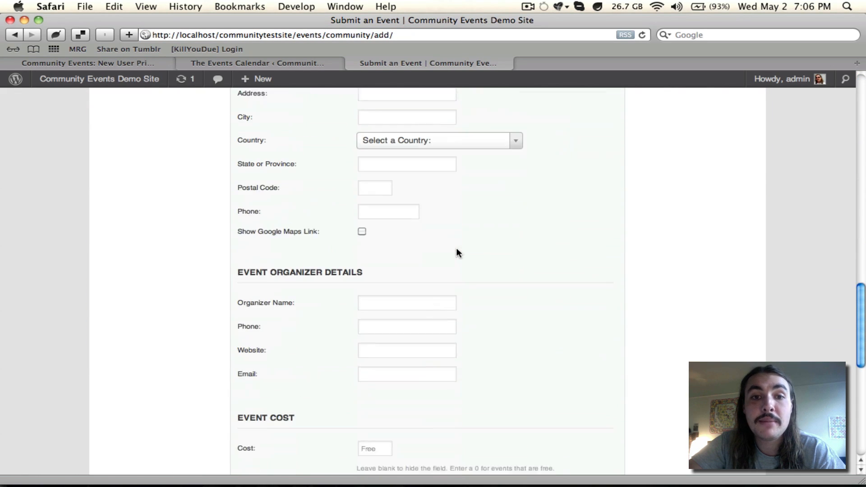
pyautogui.scroll(-3)
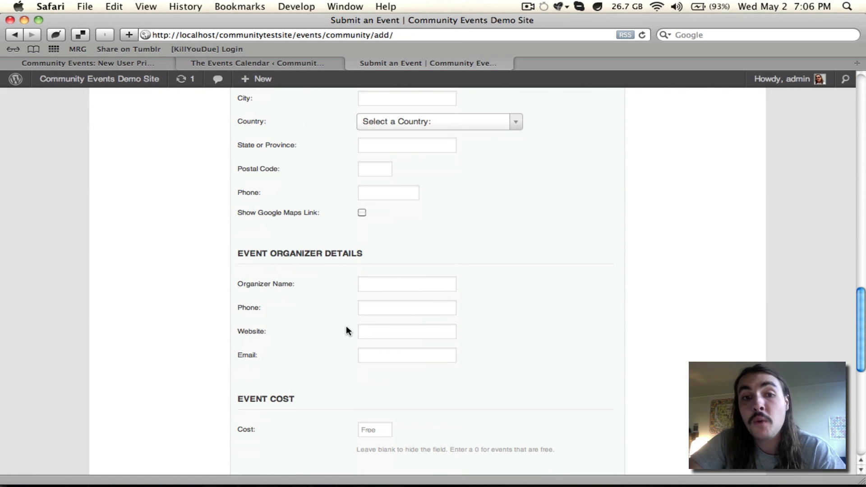
pyautogui.moveTo(363, 303)
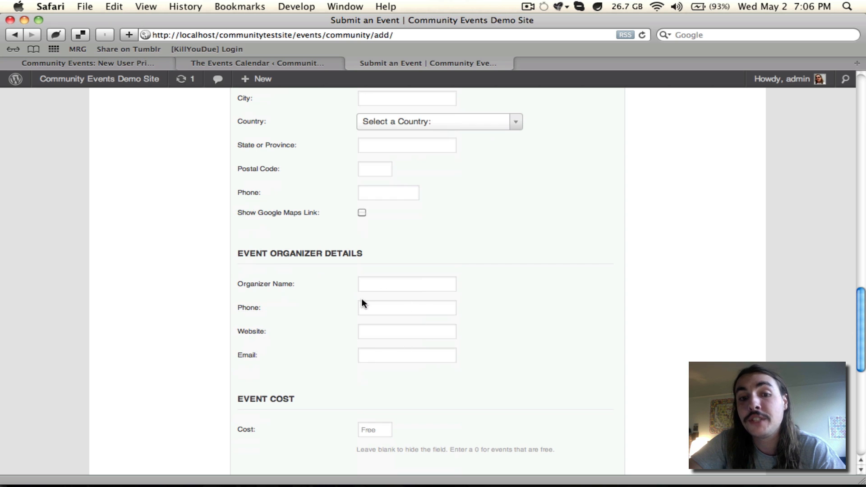
pyautogui.scroll(3)
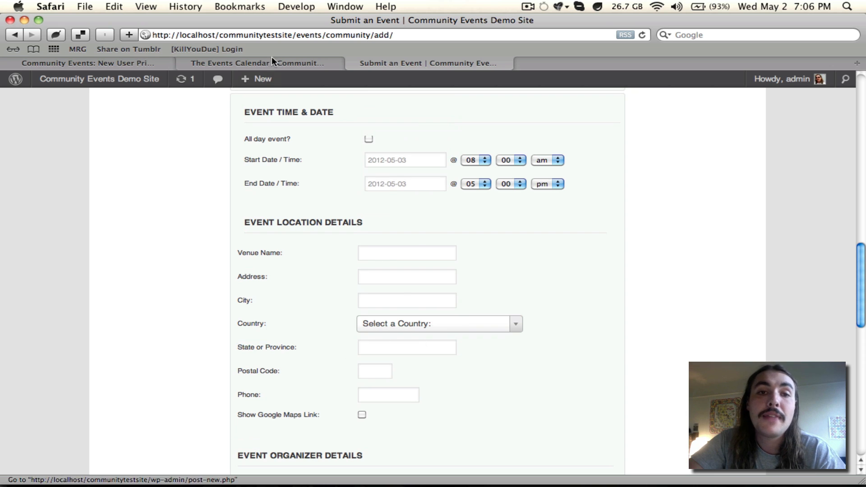
pyautogui.click(259, 63)
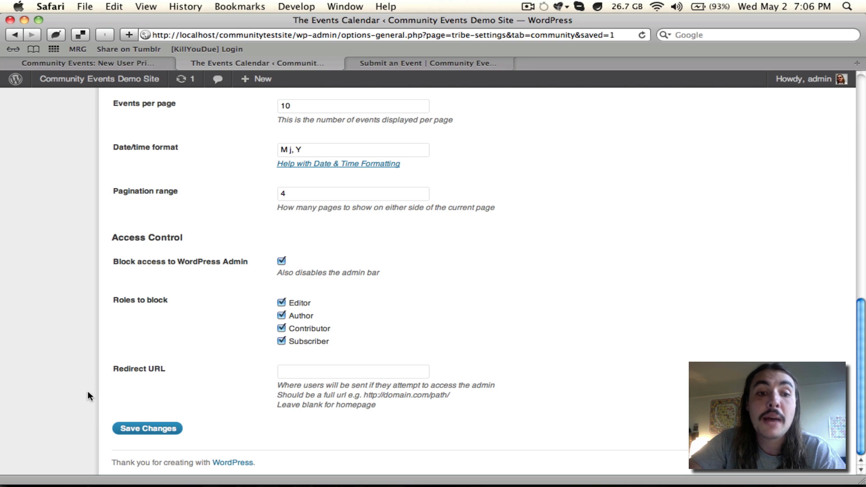
pyautogui.moveTo(90, 413)
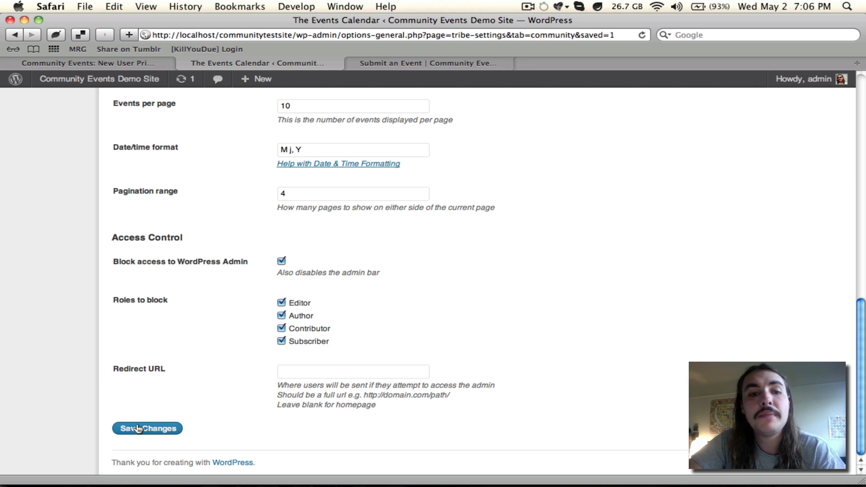
# Save the Community settings with admin access blocked for all four roles, confirming 'Settings saved'.
pyautogui.click(147, 427)
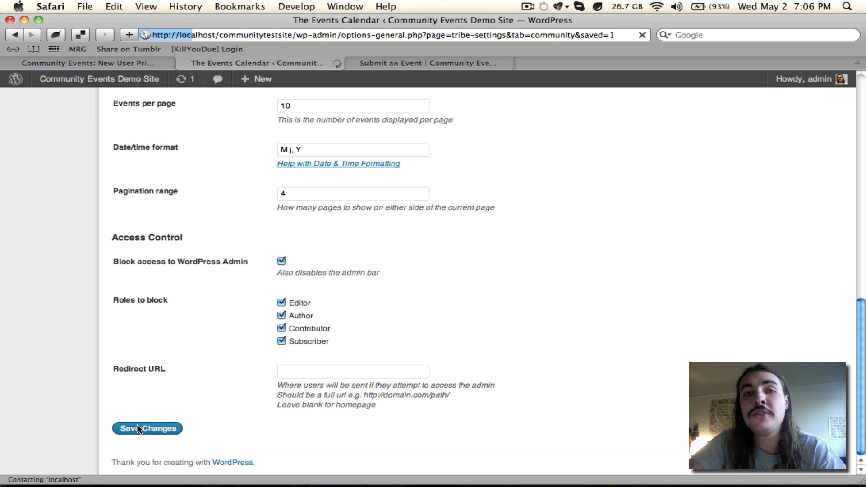
pyautogui.click(147, 427)
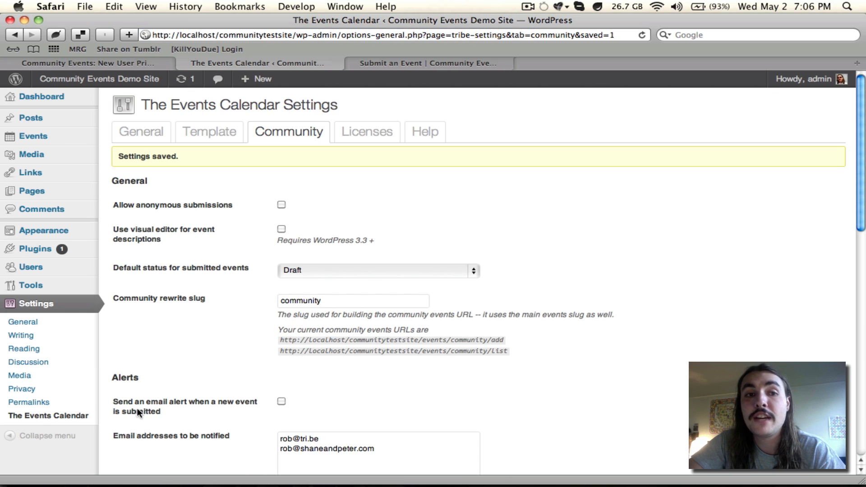